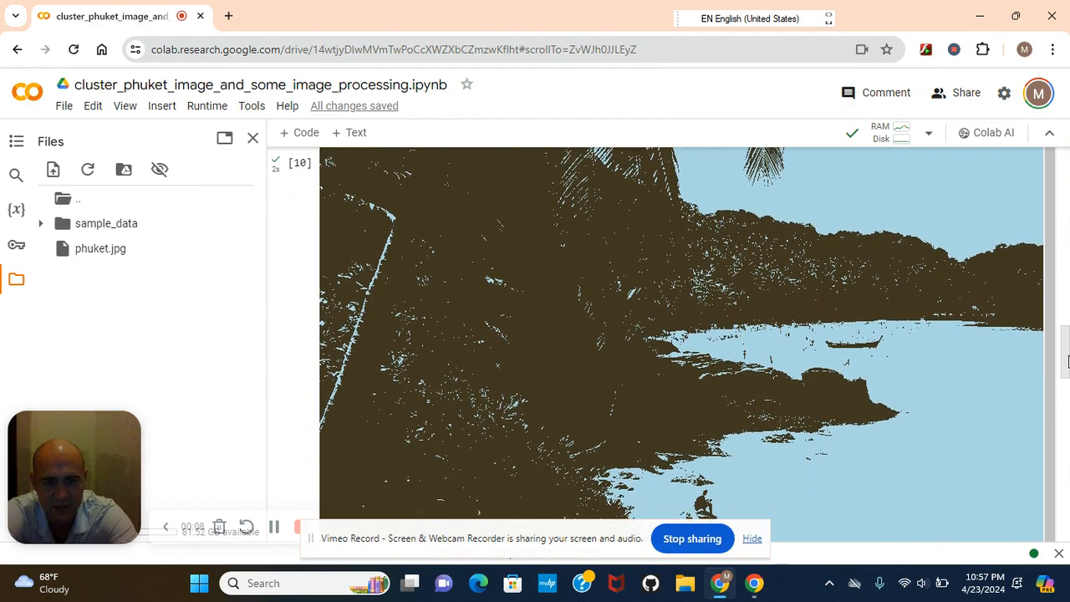
Scroll down the notebook and preview the original phuket.jpg beach photo from the file browser
{"action": "scroll", "scroll_direction": "down", "scroll_amount": 3}
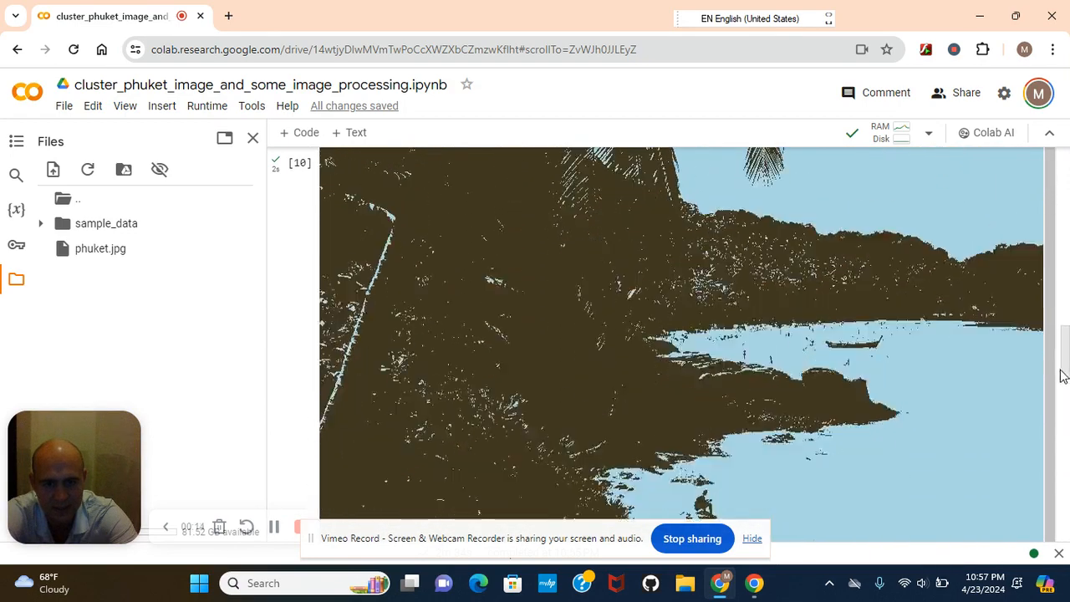
{"action": "scroll", "scroll_direction": "down", "scroll_amount": 3}
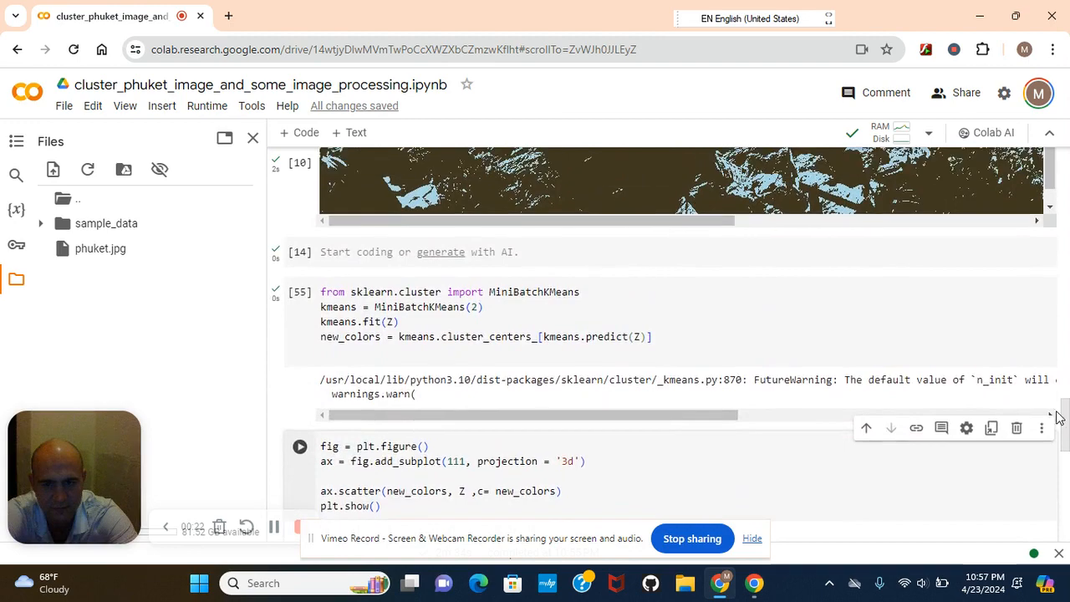
{"action": "scroll", "scroll_direction": "down", "scroll_amount": 3}
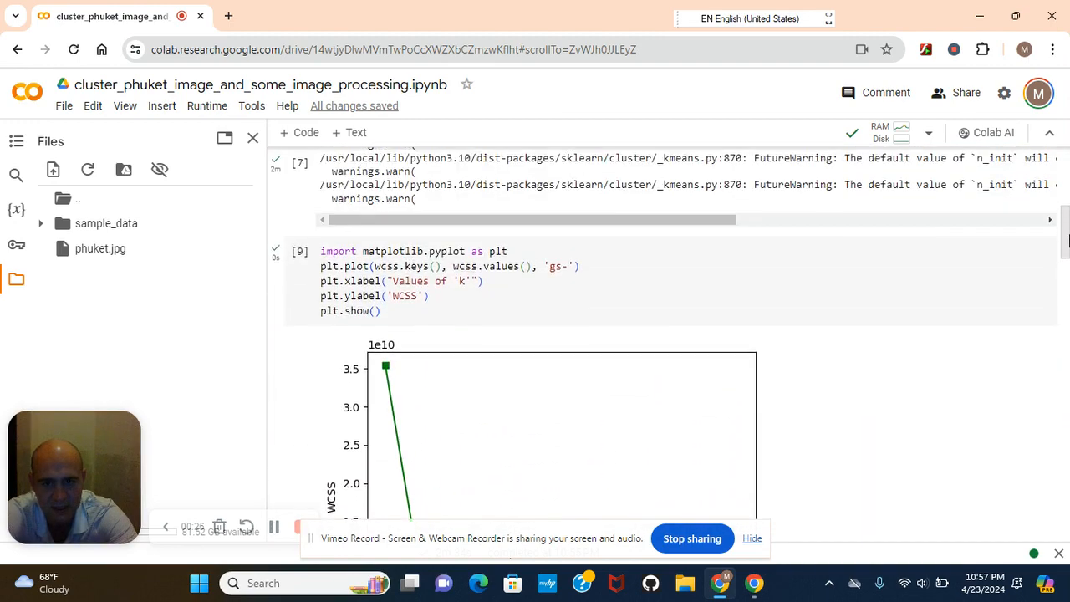
{"action": "scroll", "scroll_direction": "down", "scroll_amount": 3}
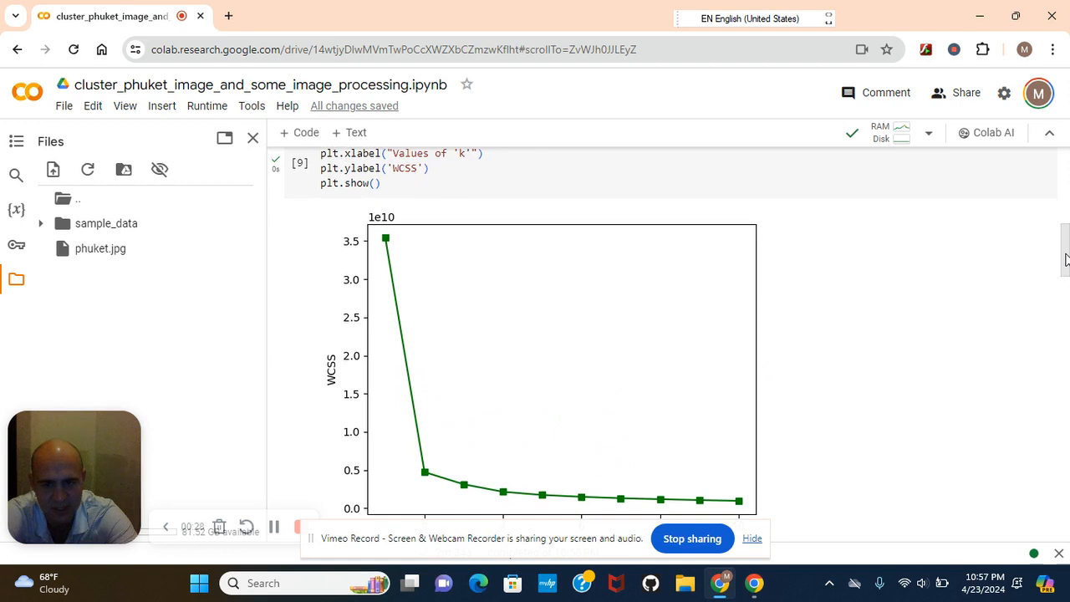
{"action": "scroll", "scroll_direction": "down", "scroll_amount": 3}
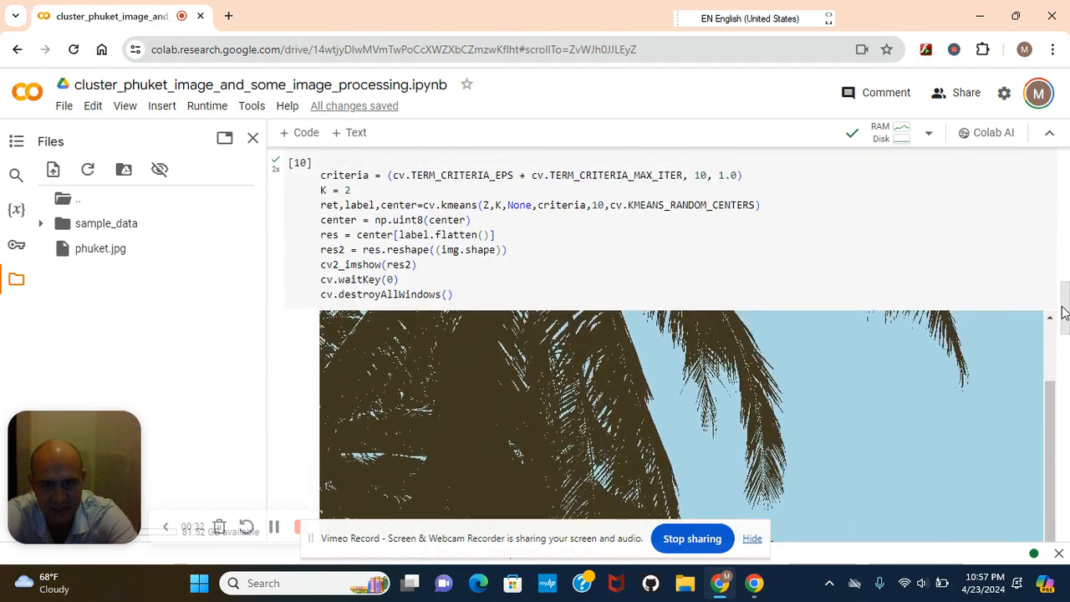
{"action": "scroll", "scroll_direction": "down", "scroll_amount": 3}
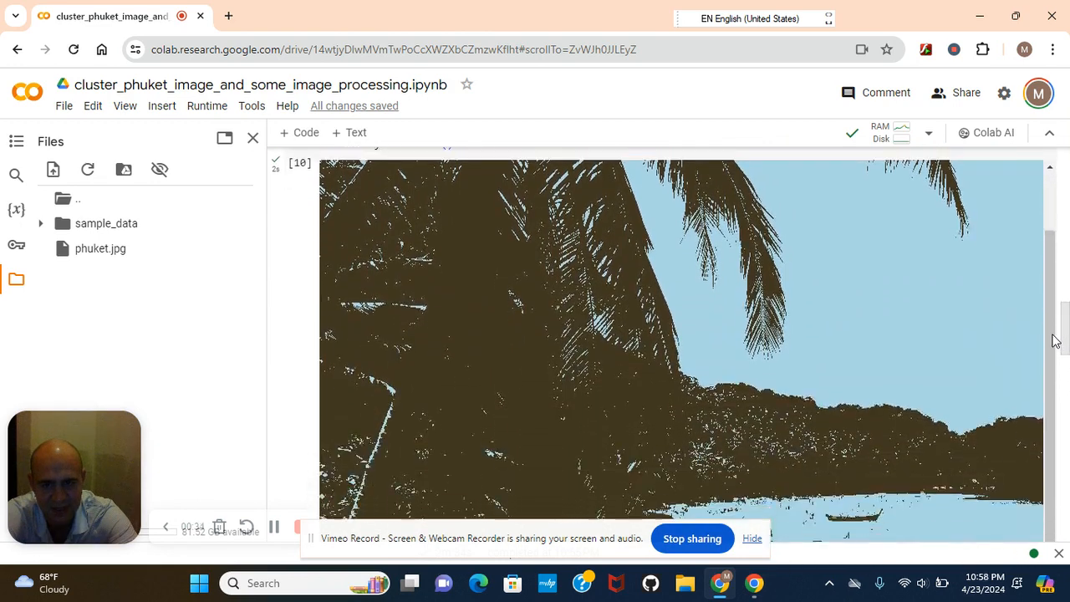
{"action": "scroll", "scroll_direction": "down", "scroll_amount": 3}
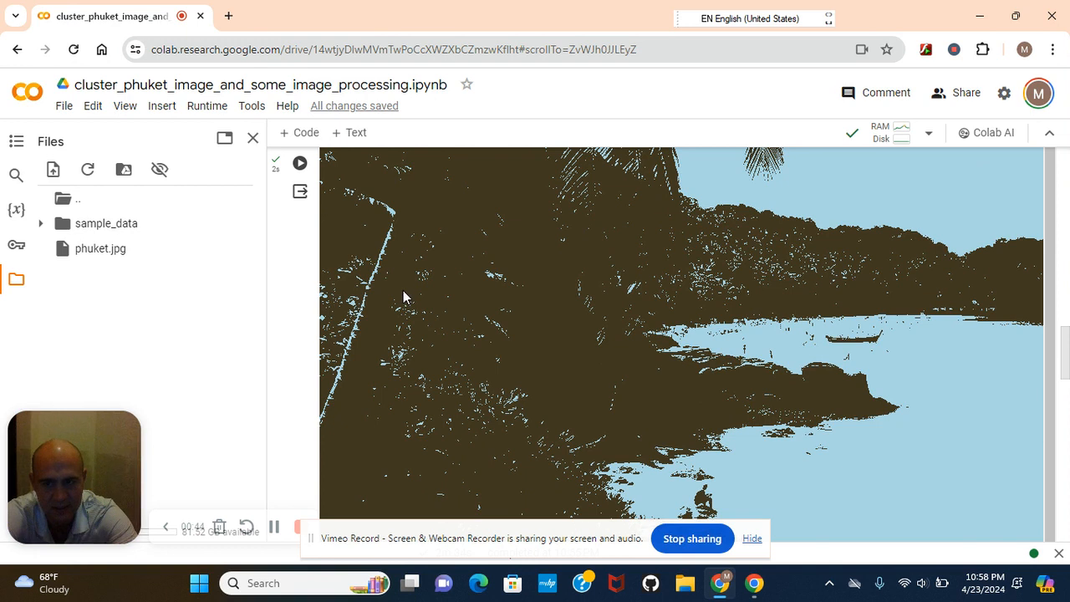
{"action": "double_click", "coordinate": [98, 248]}
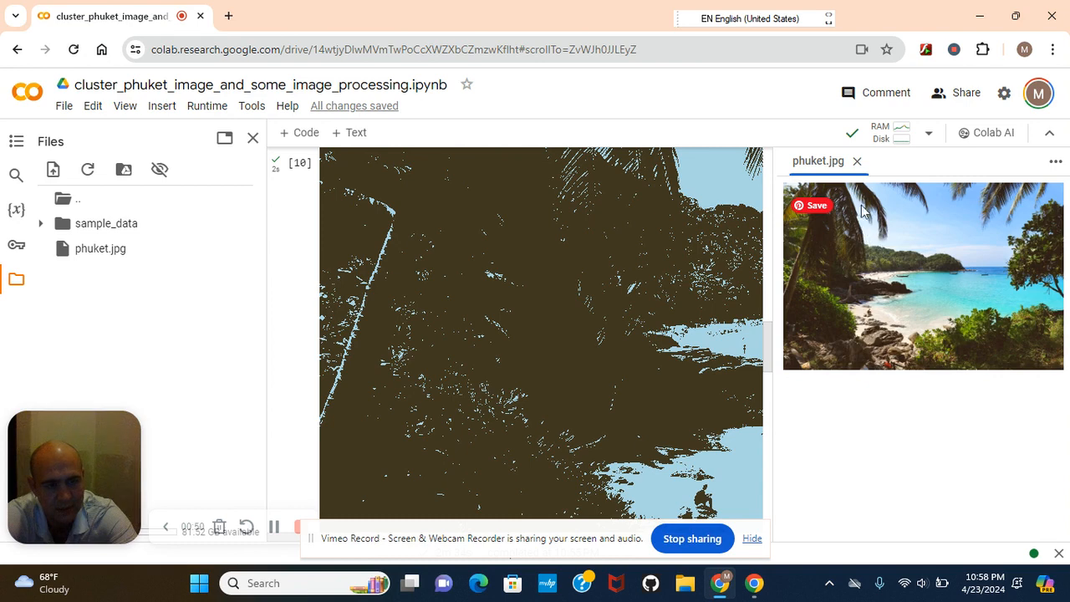
{"action": "mouse_move", "coordinate": [857, 161]}
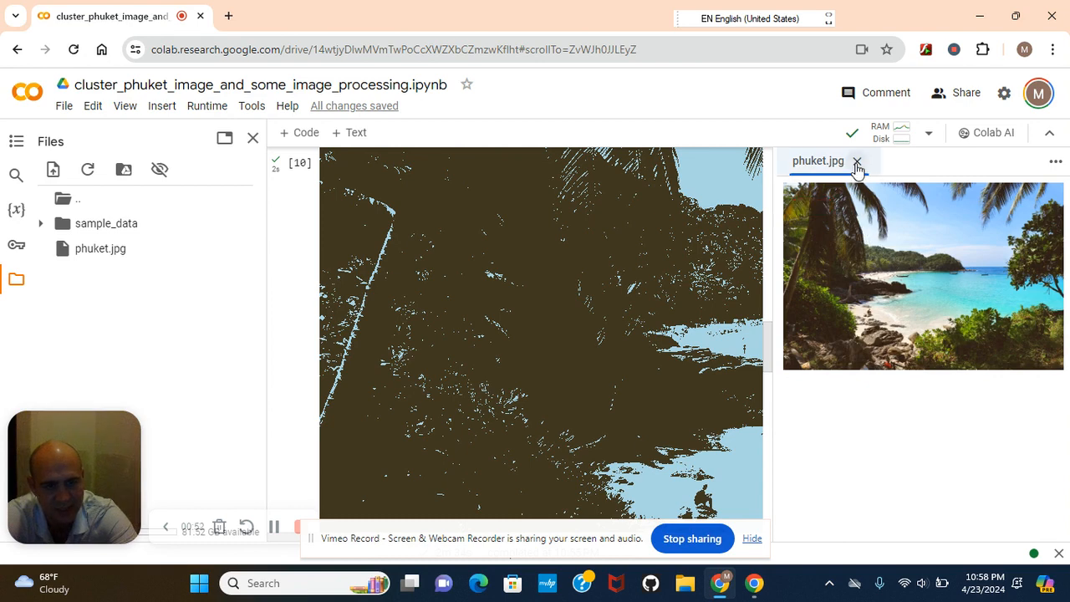
{"action": "left_click", "coordinate": [857, 163]}
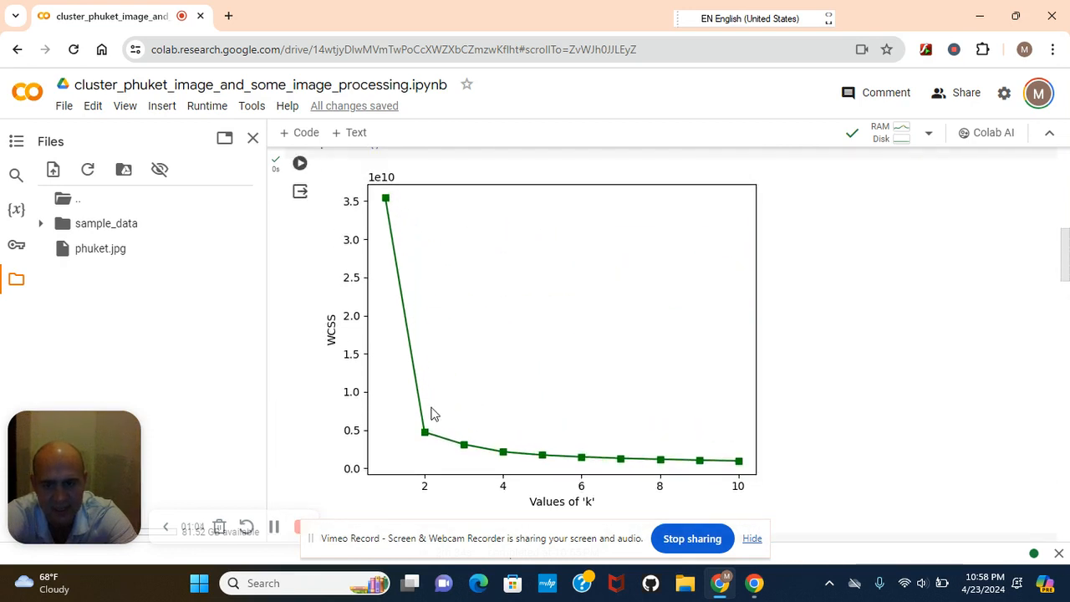
{"action": "mouse_move", "coordinate": [426, 442]}
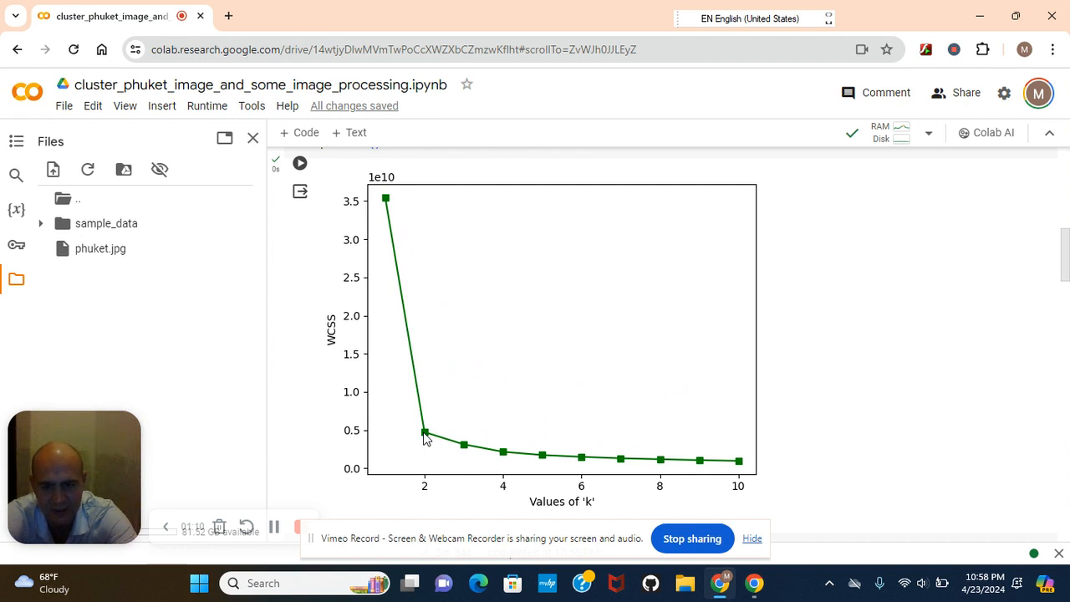
{"action": "mouse_move", "coordinate": [801, 485]}
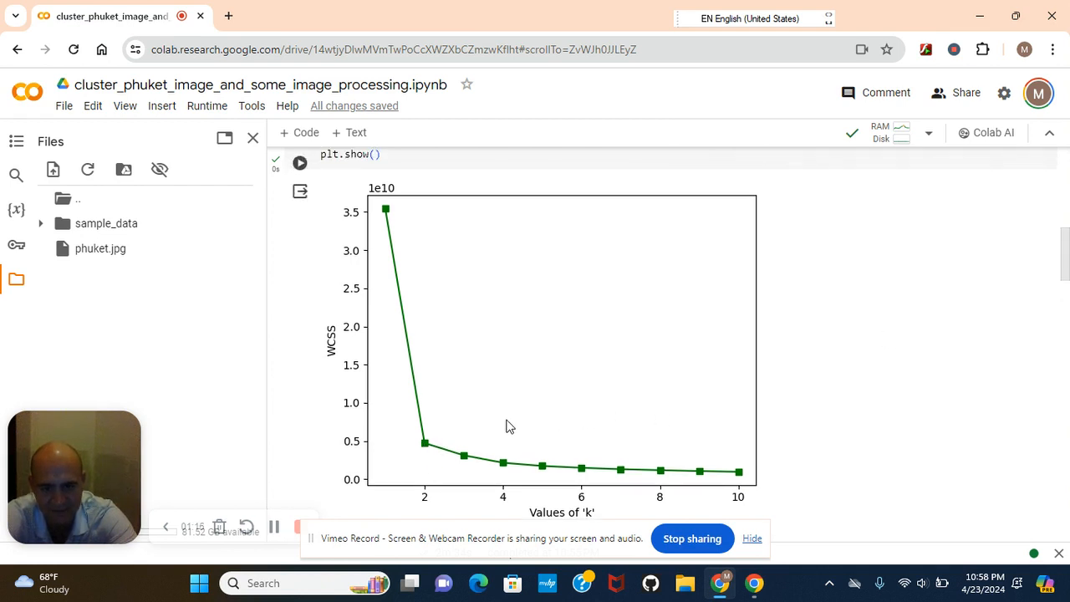
{"action": "mouse_move", "coordinate": [639, 420]}
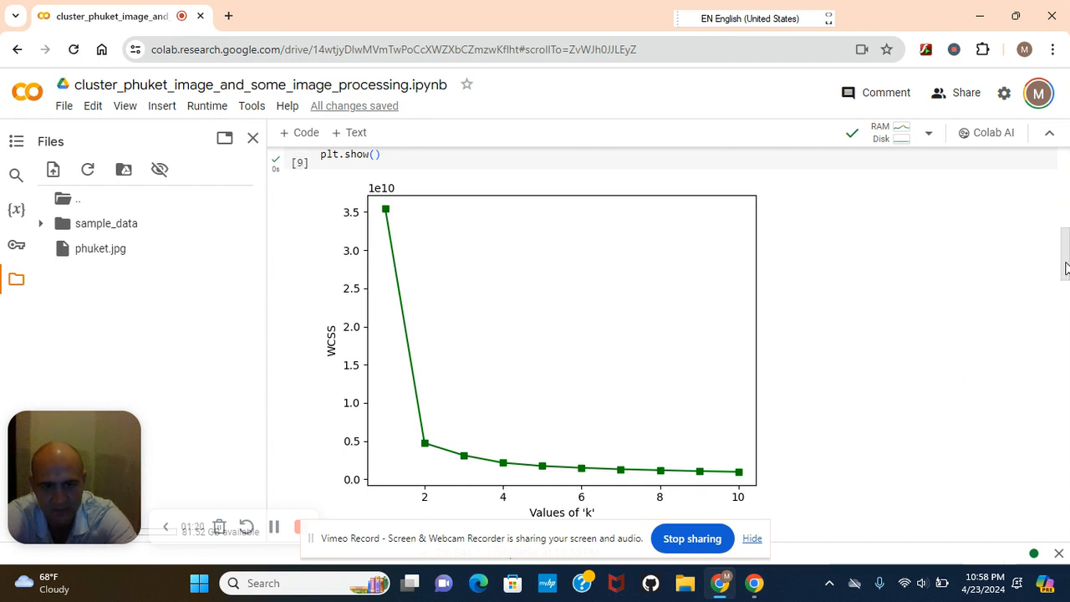
Scroll through the notebook to the K=2 k-means cell and its two-colour palm-tree image output
{"action": "scroll", "scroll_direction": "down", "scroll_amount": 3}
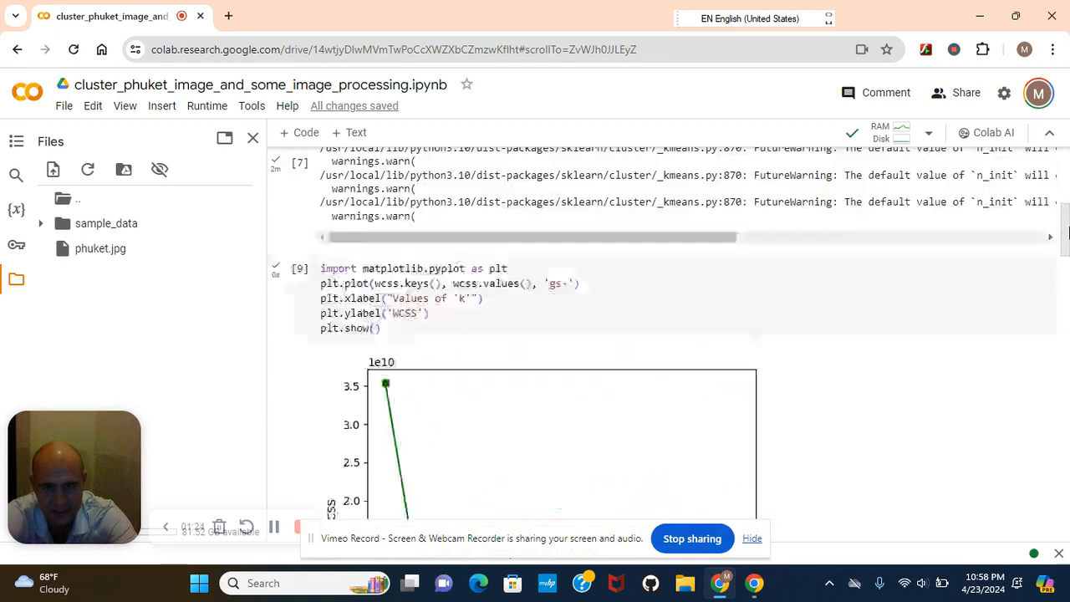
{"action": "scroll", "scroll_direction": "up", "scroll_amount": 3}
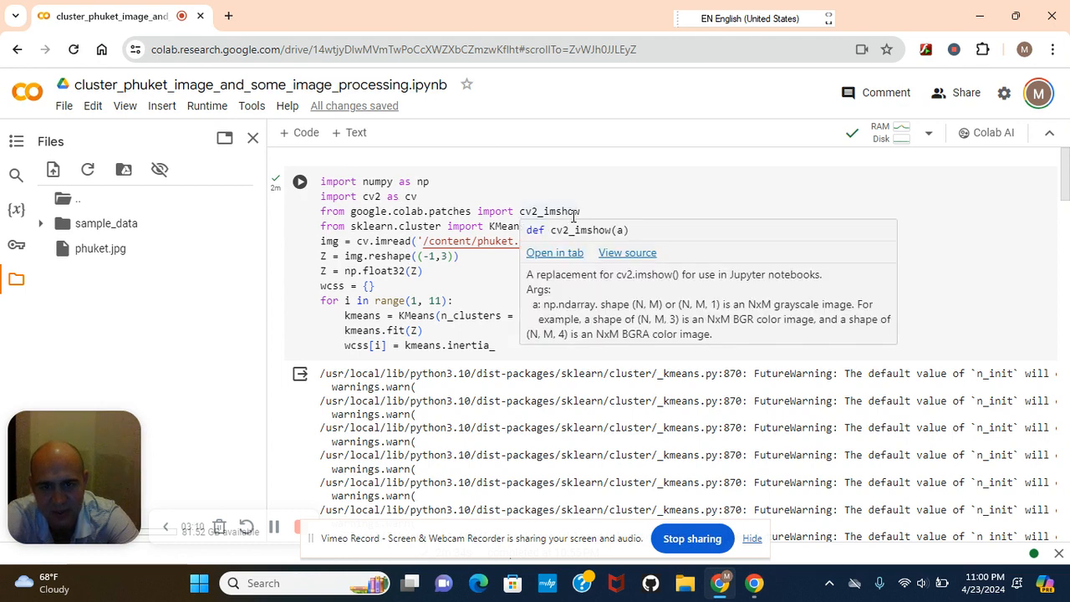
{"action": "mouse_move", "coordinate": [572, 214]}
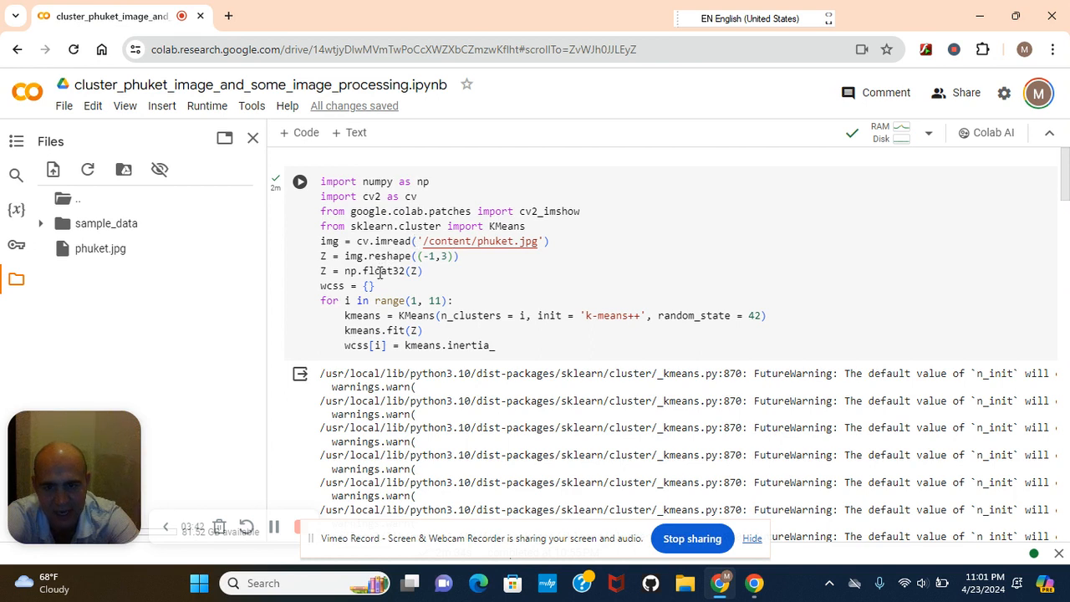
{"action": "mouse_move", "coordinate": [348, 285]}
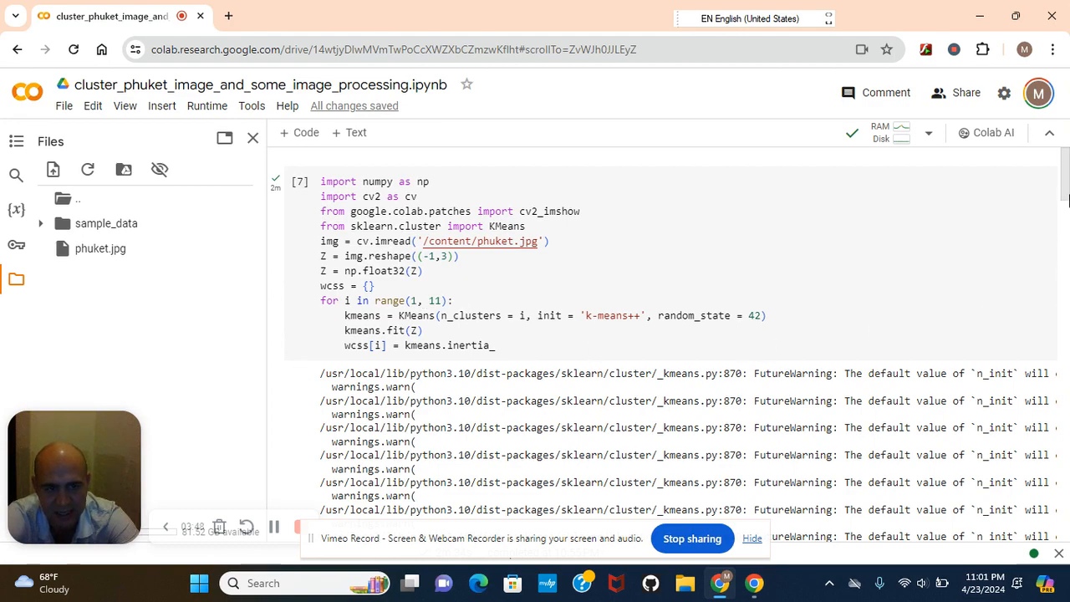
{"action": "scroll", "scroll_direction": "down", "scroll_amount": 3}
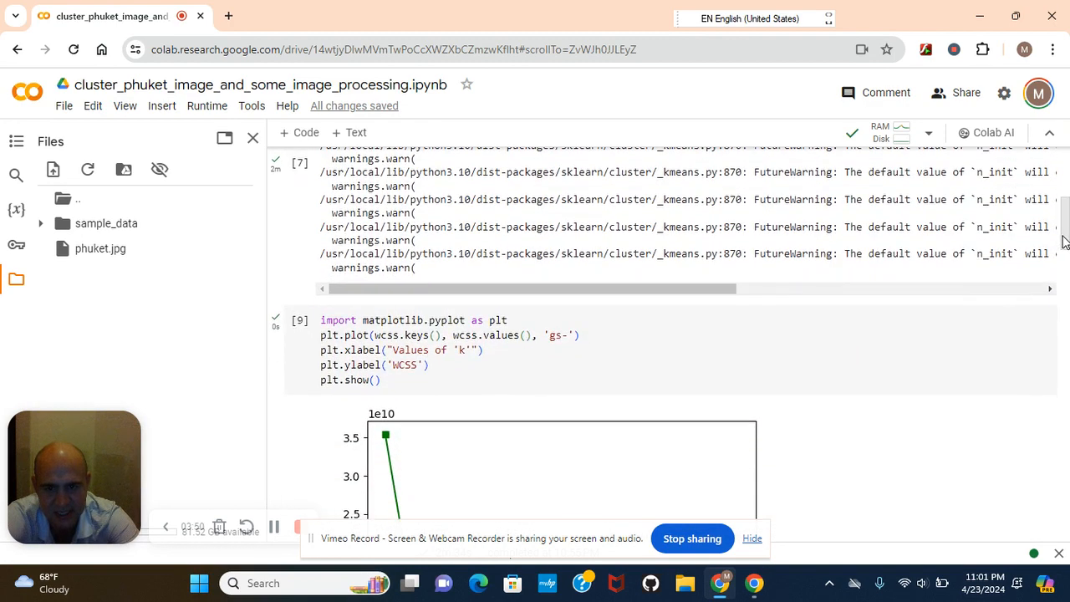
{"action": "scroll", "scroll_direction": "down", "scroll_amount": 3}
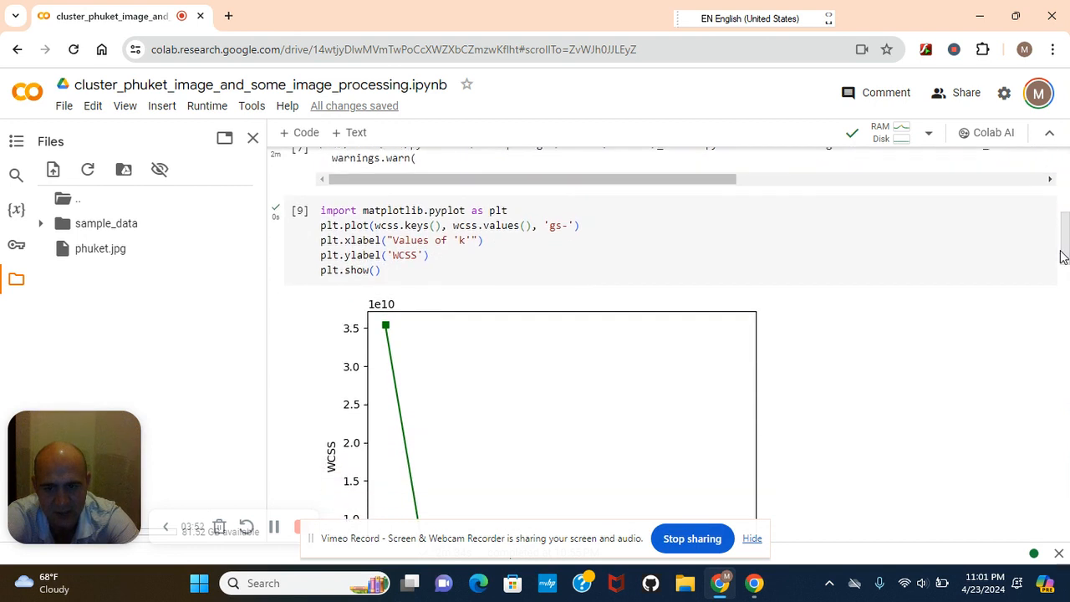
{"action": "scroll", "scroll_direction": "down", "scroll_amount": 3}
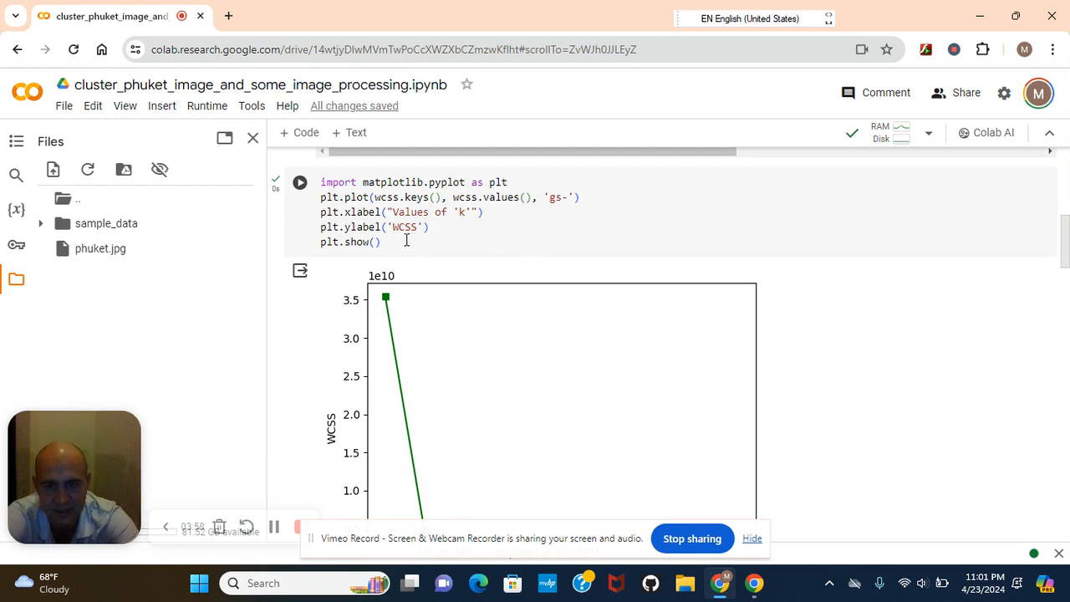
{"action": "mouse_move", "coordinate": [853, 221]}
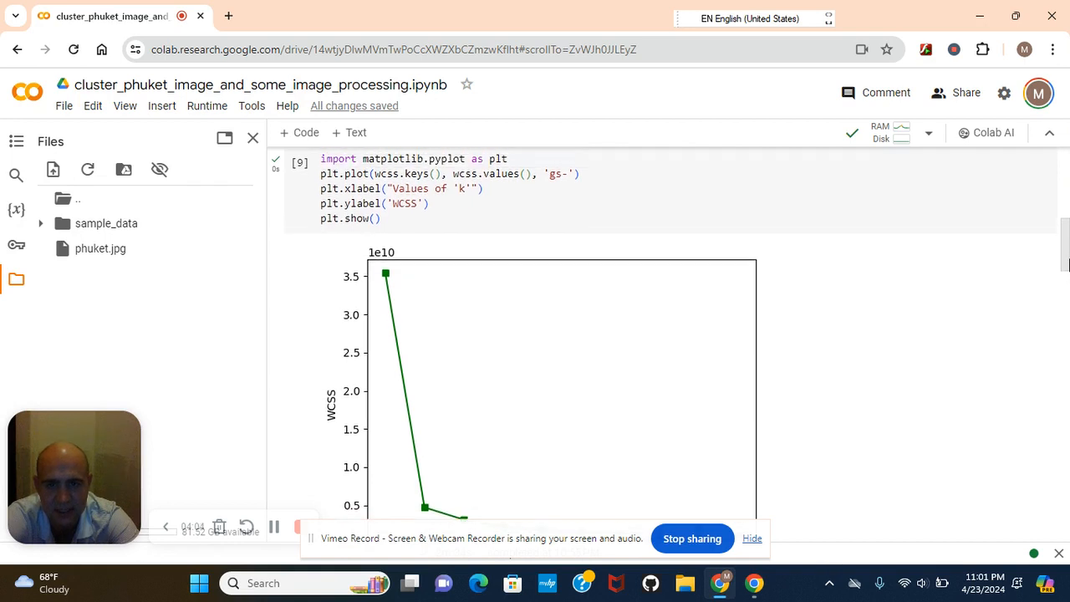
{"action": "scroll", "scroll_direction": "down", "scroll_amount": 3}
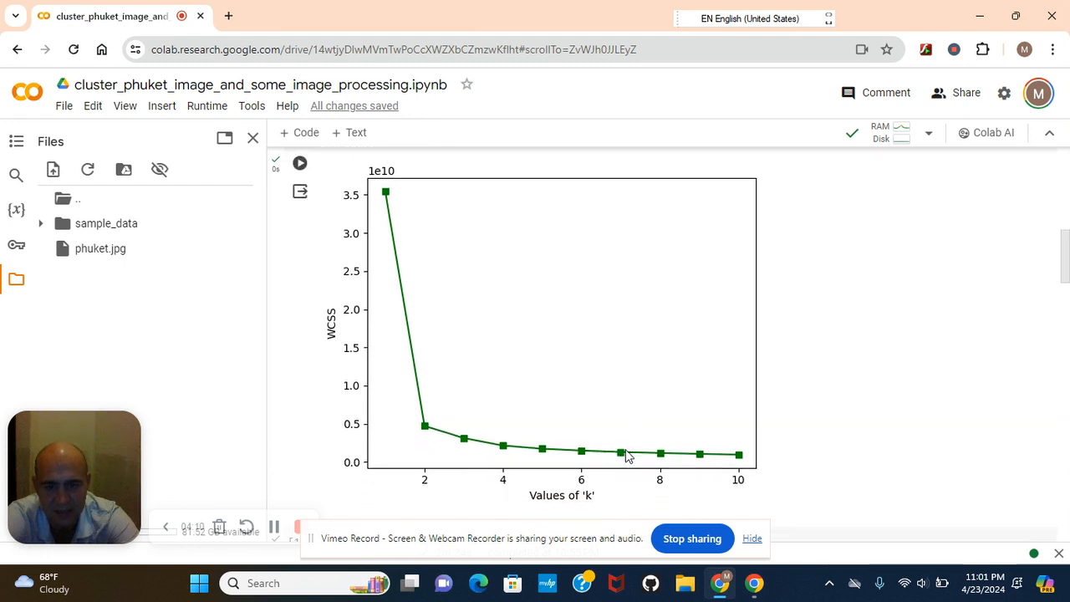
{"action": "mouse_move", "coordinate": [612, 417]}
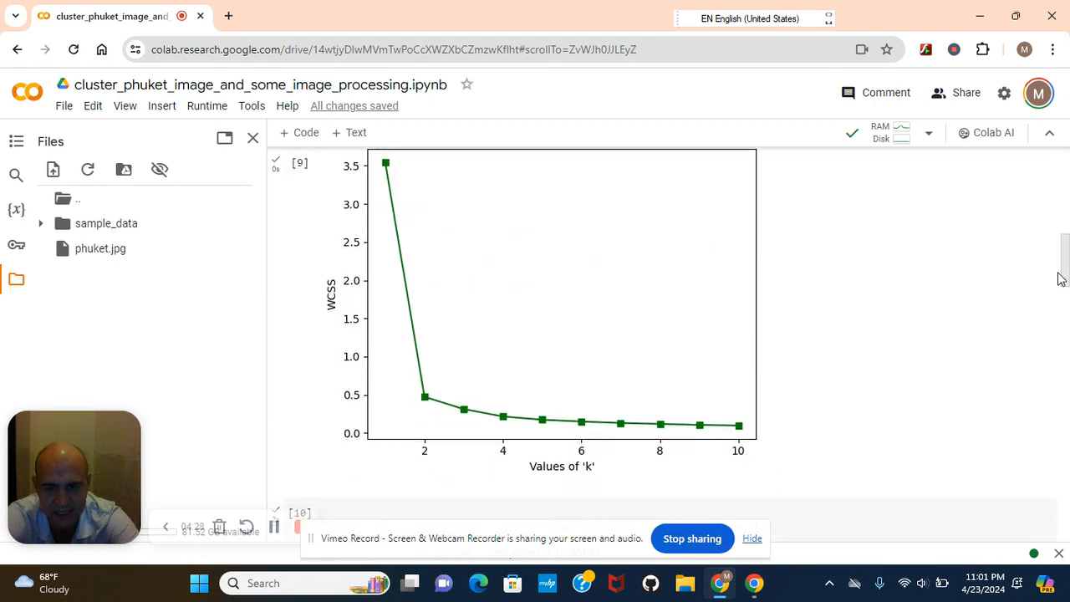
{"action": "scroll", "scroll_direction": "down", "scroll_amount": 3}
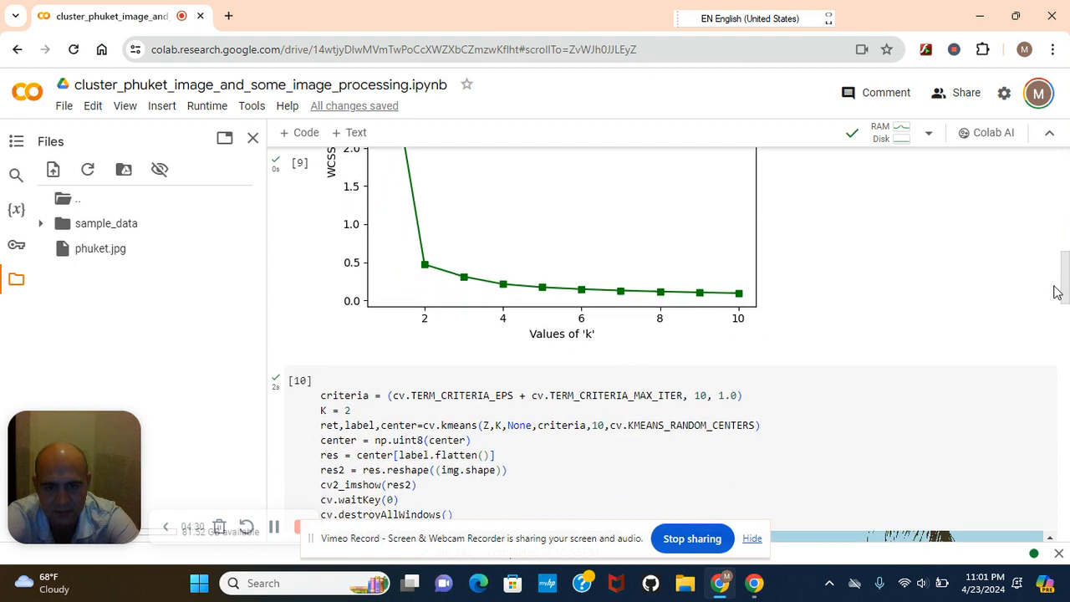
{"action": "scroll", "scroll_direction": "down", "scroll_amount": 3}
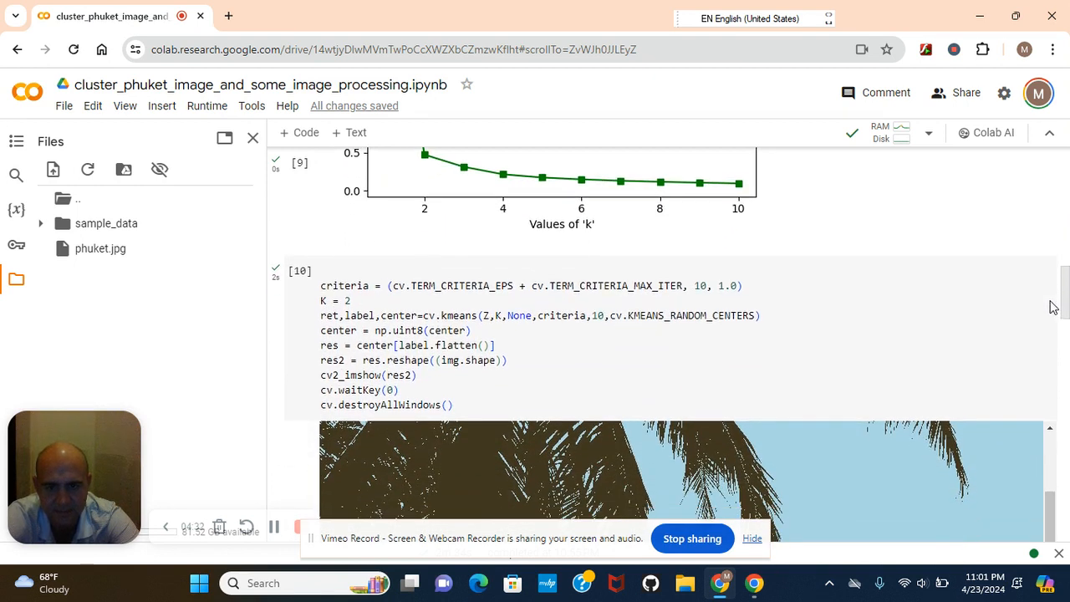
{"action": "scroll", "scroll_direction": "down", "scroll_amount": 3}
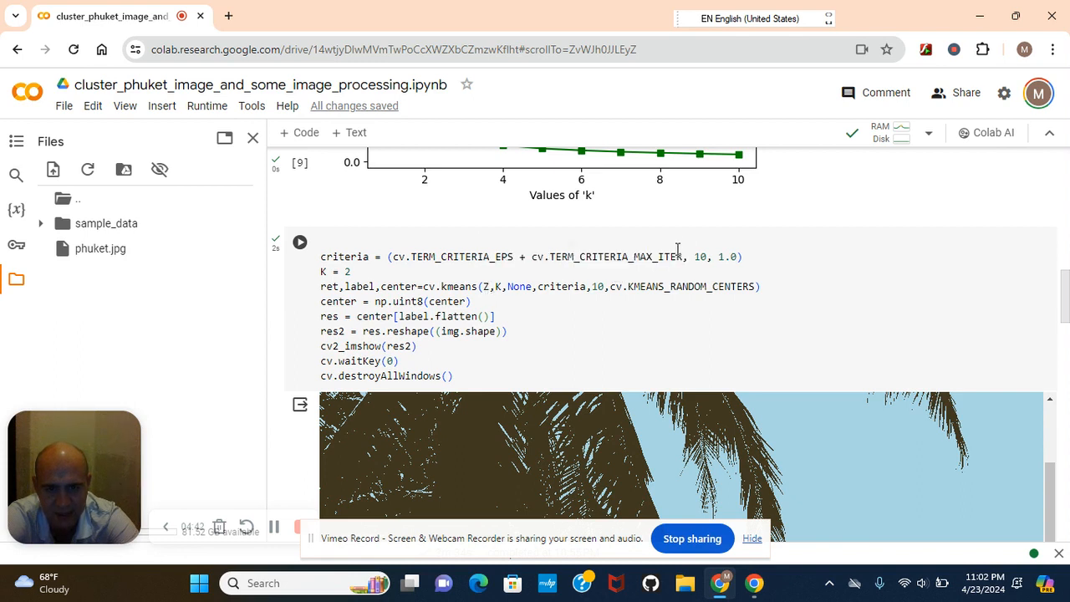
{"action": "mouse_move", "coordinate": [577, 308]}
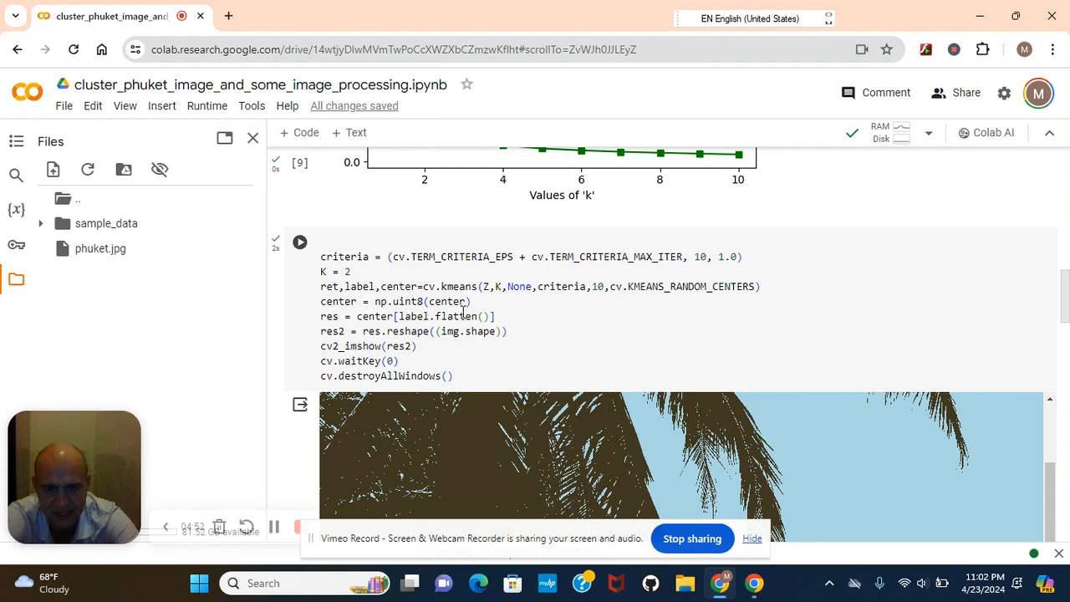
{"action": "mouse_move", "coordinate": [445, 317]}
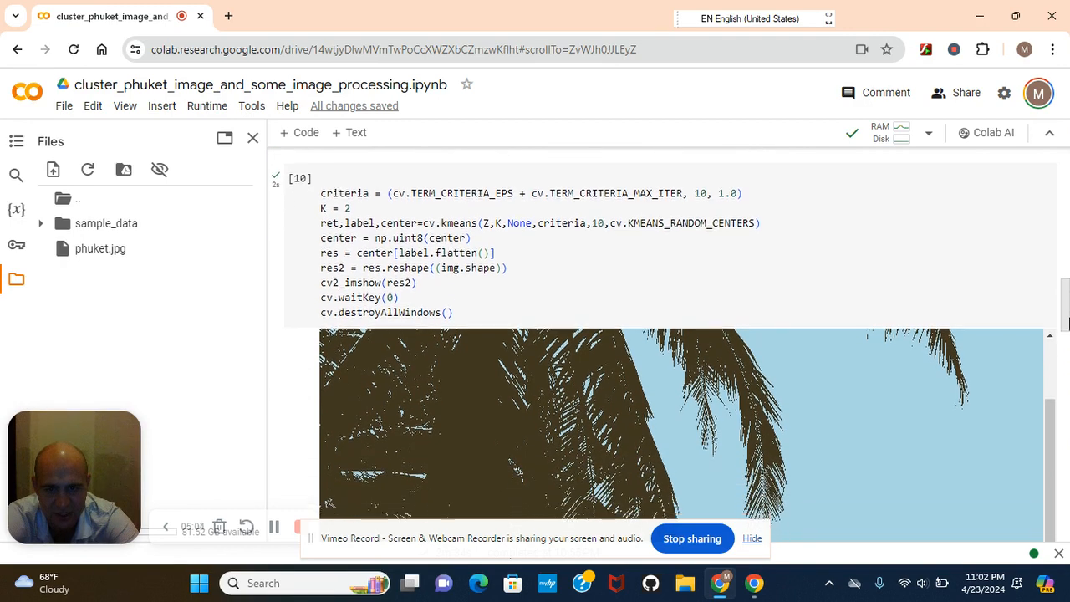
{"action": "scroll", "scroll_direction": "down", "scroll_amount": 3}
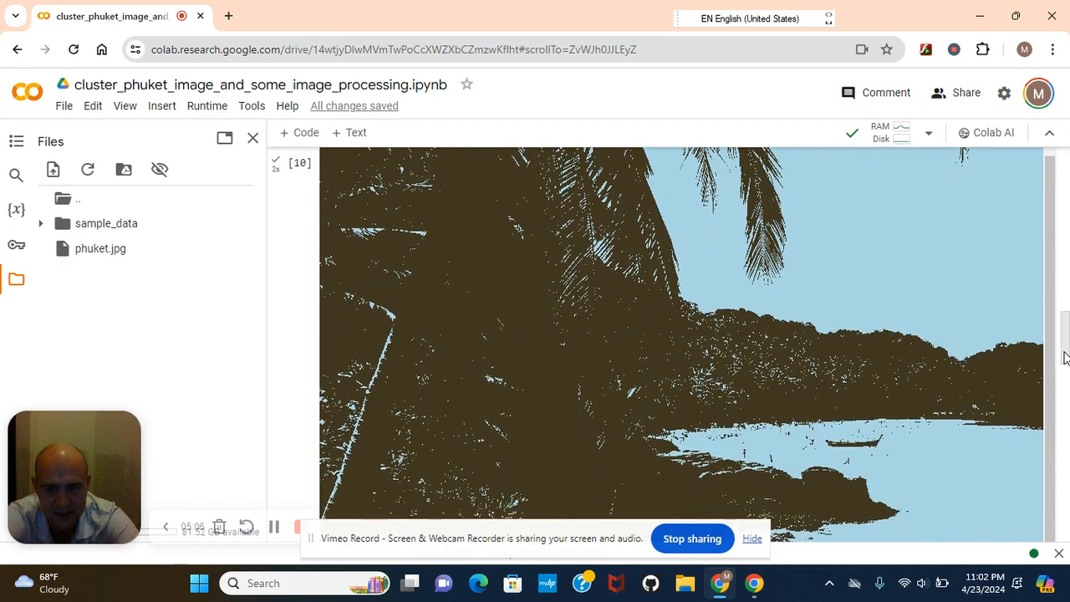
{"action": "scroll", "scroll_direction": "down", "scroll_amount": 3}
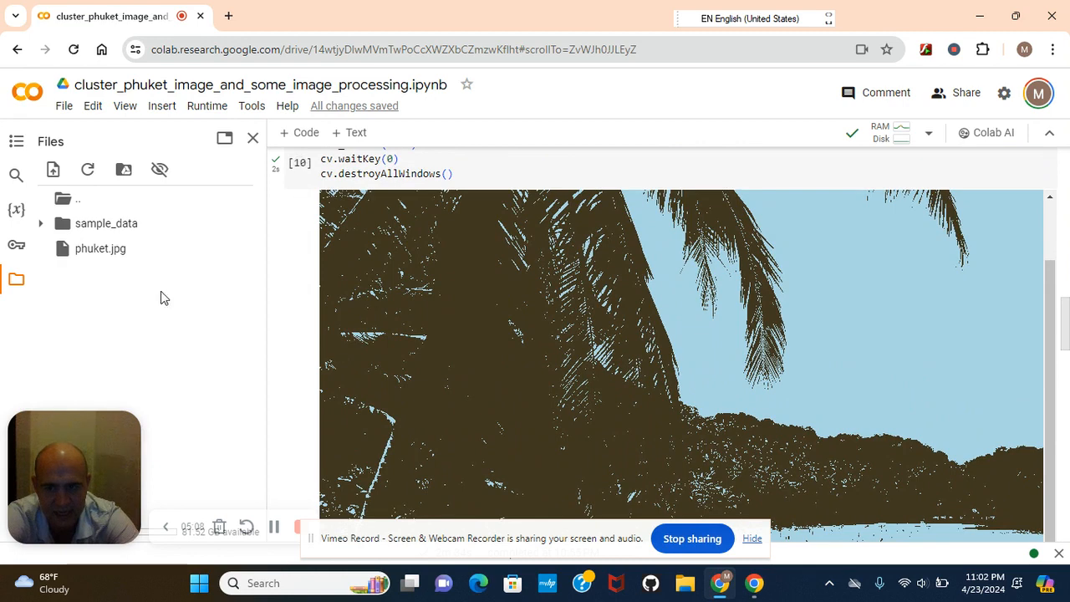
{"action": "double_click", "coordinate": [100, 248]}
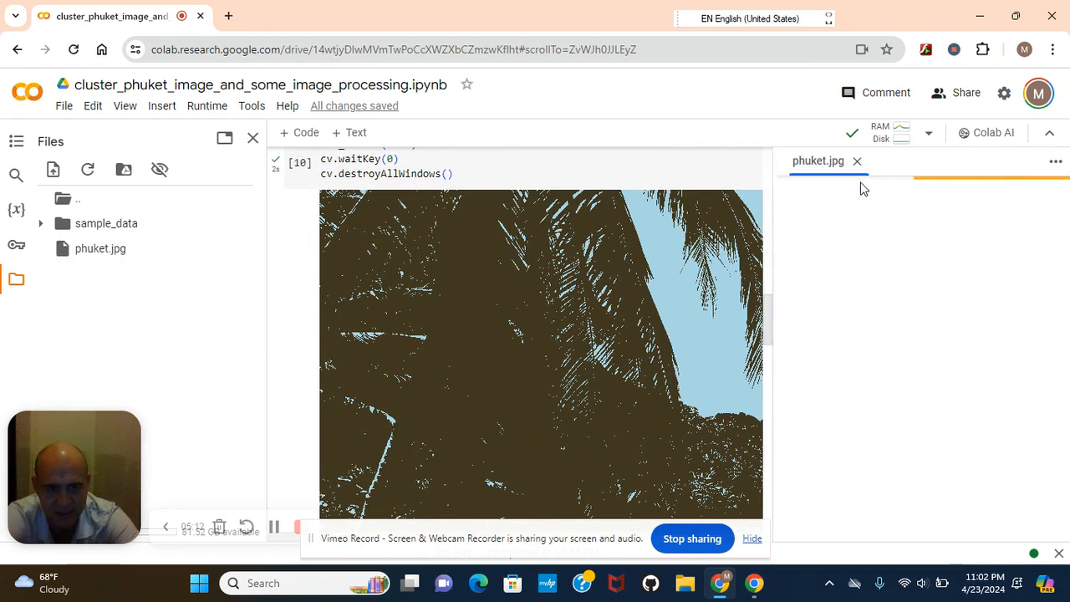
{"action": "left_click", "coordinate": [819, 160]}
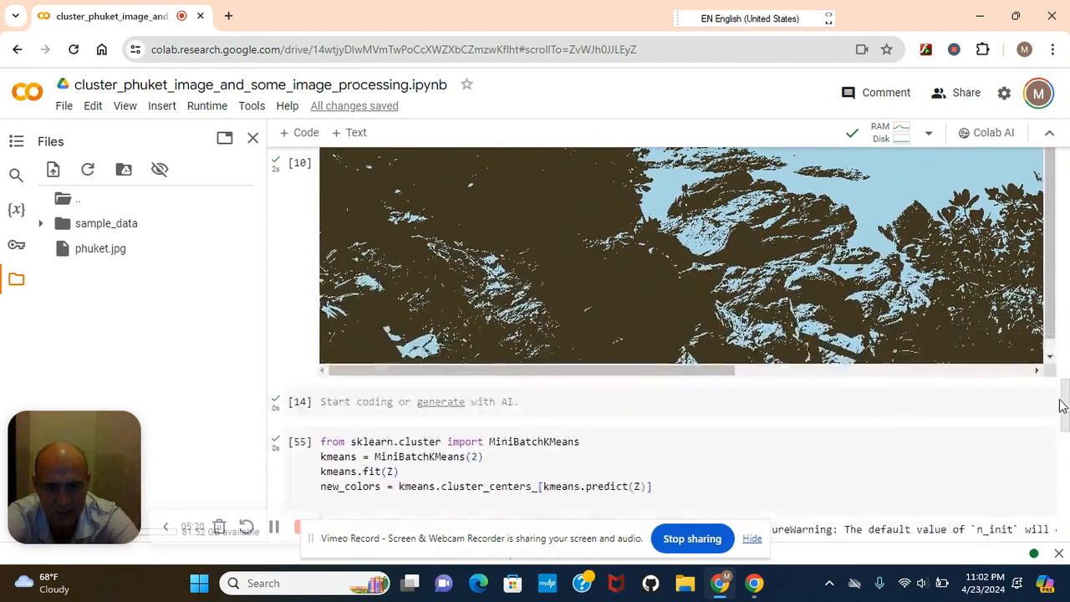
{"action": "scroll", "scroll_direction": "down", "scroll_amount": 3}
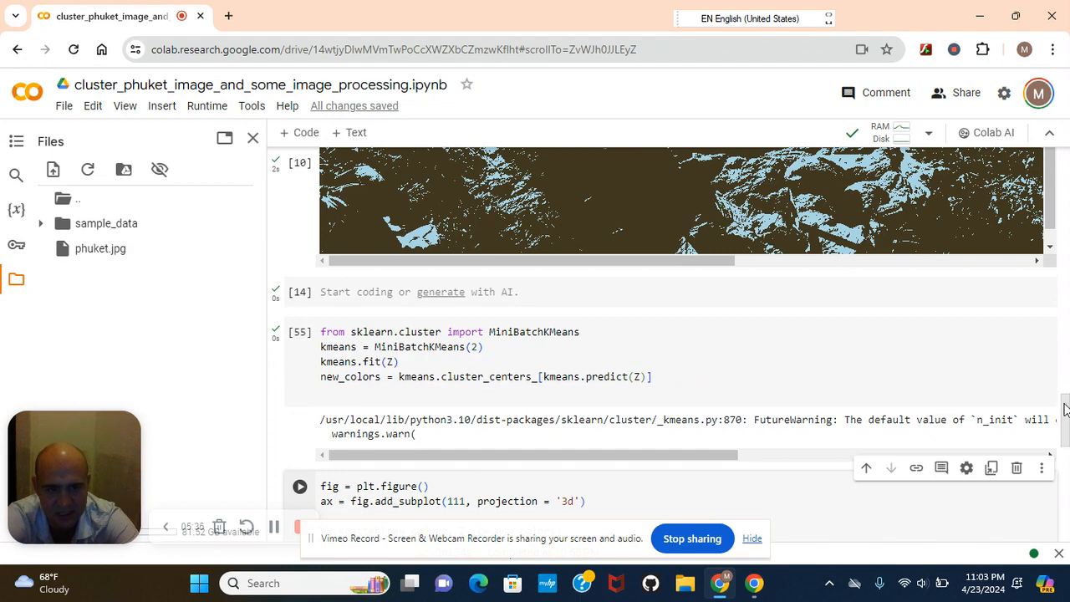
{"action": "scroll", "scroll_direction": "down", "scroll_amount": 3}
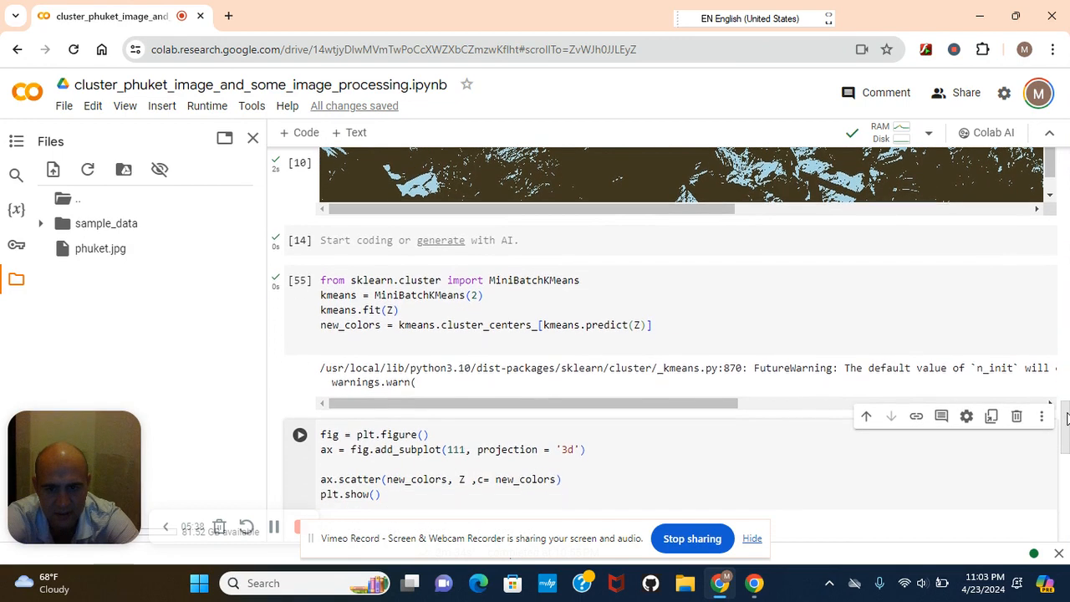
{"action": "scroll", "scroll_direction": "down", "scroll_amount": 3}
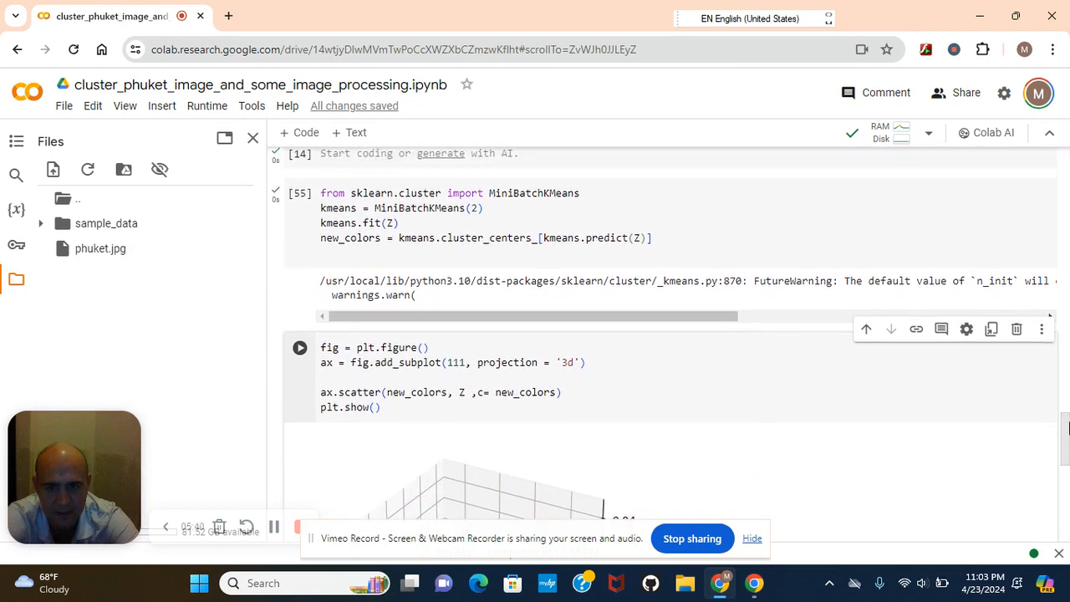
{"action": "scroll", "scroll_direction": "up", "scroll_amount": 3}
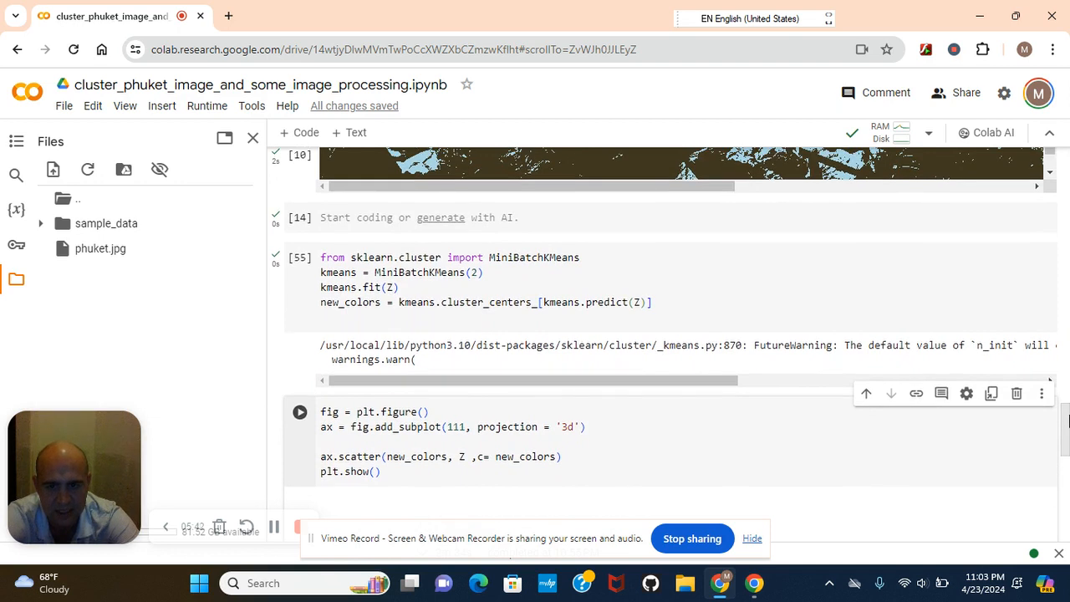
{"action": "scroll", "scroll_direction": "down", "scroll_amount": 3}
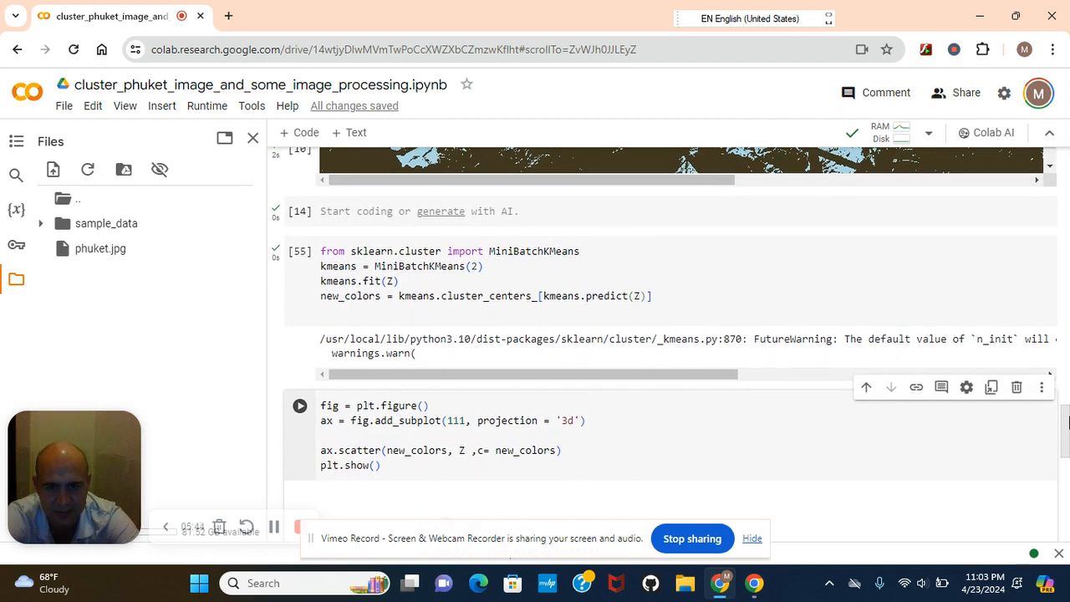
{"action": "scroll", "scroll_direction": "down", "scroll_amount": 3}
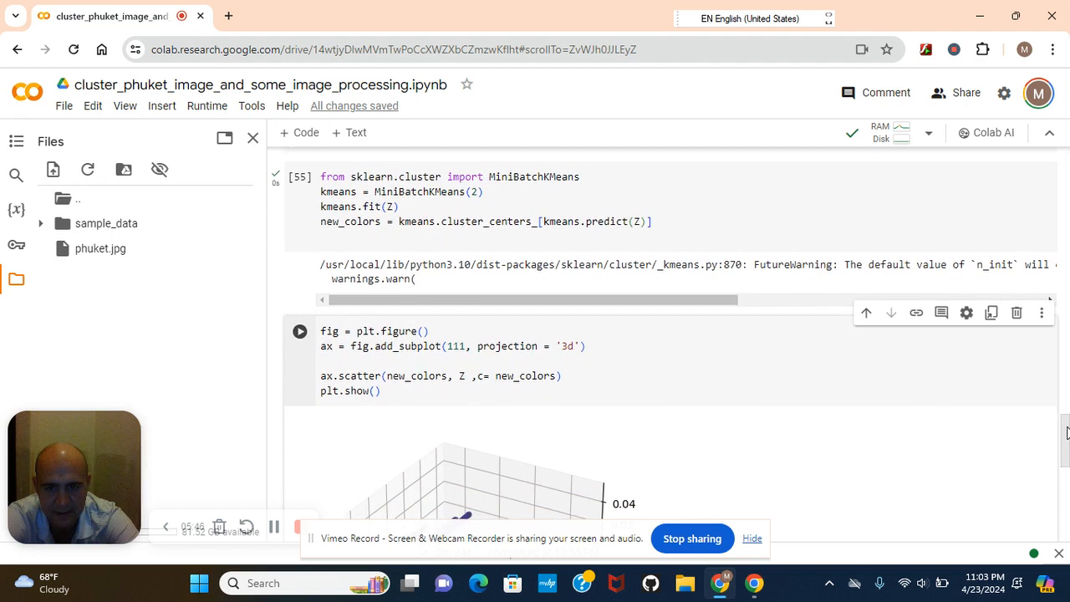
{"action": "scroll", "scroll_direction": "down", "scroll_amount": 3}
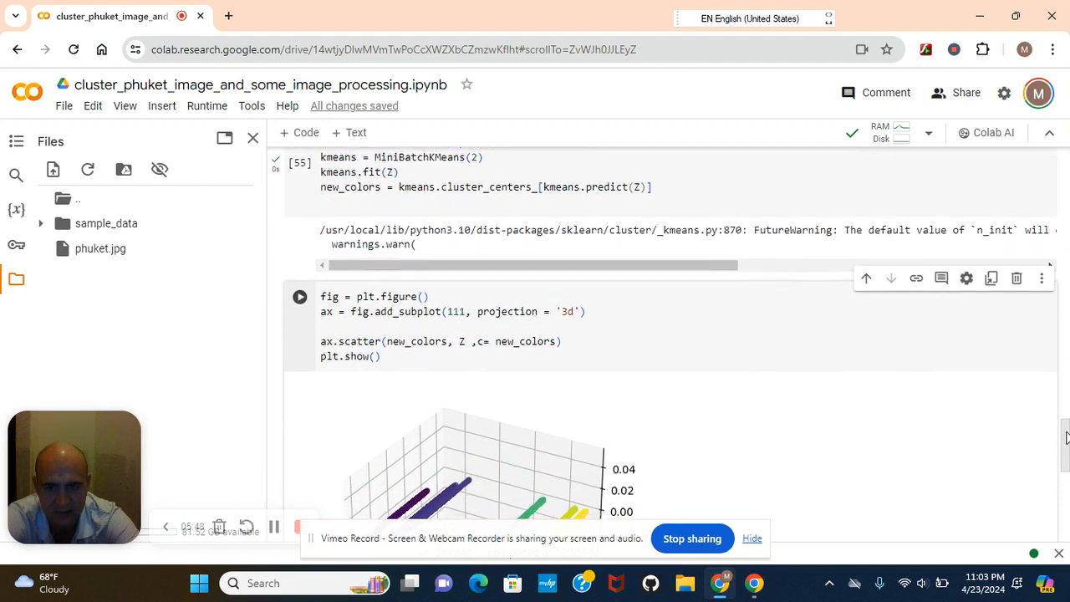
{"action": "scroll", "scroll_direction": "down", "scroll_amount": 3}
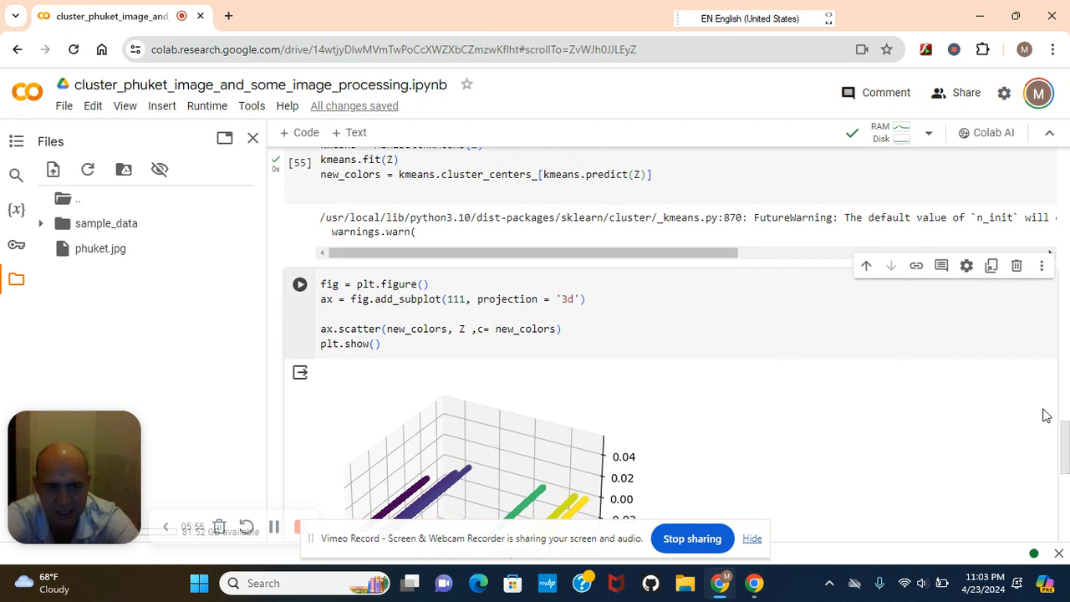
{"action": "scroll", "scroll_direction": "down", "scroll_amount": 3}
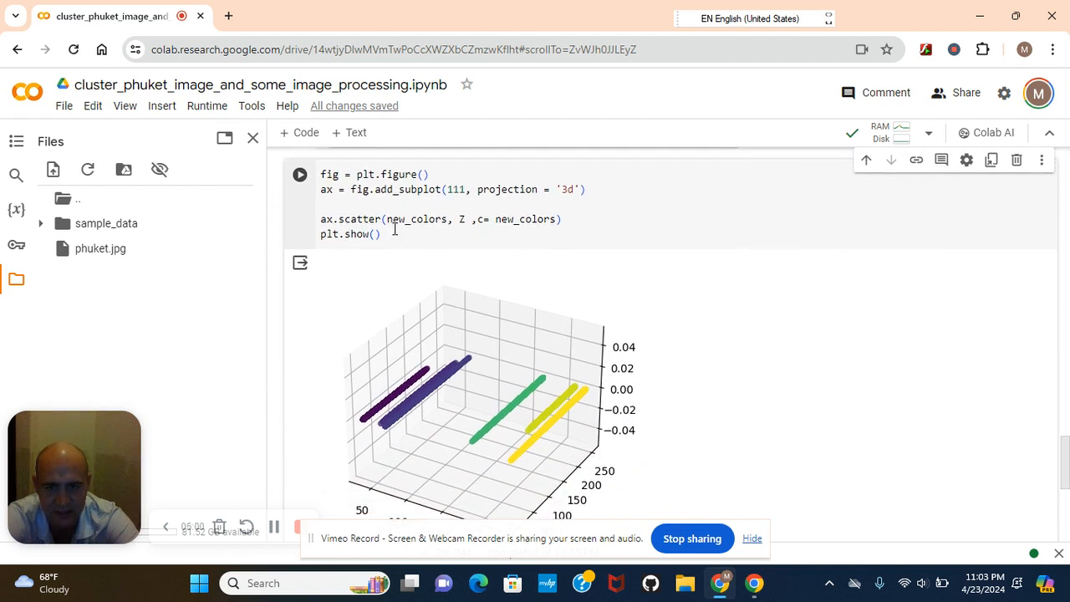
{"action": "mouse_move", "coordinate": [427, 220]}
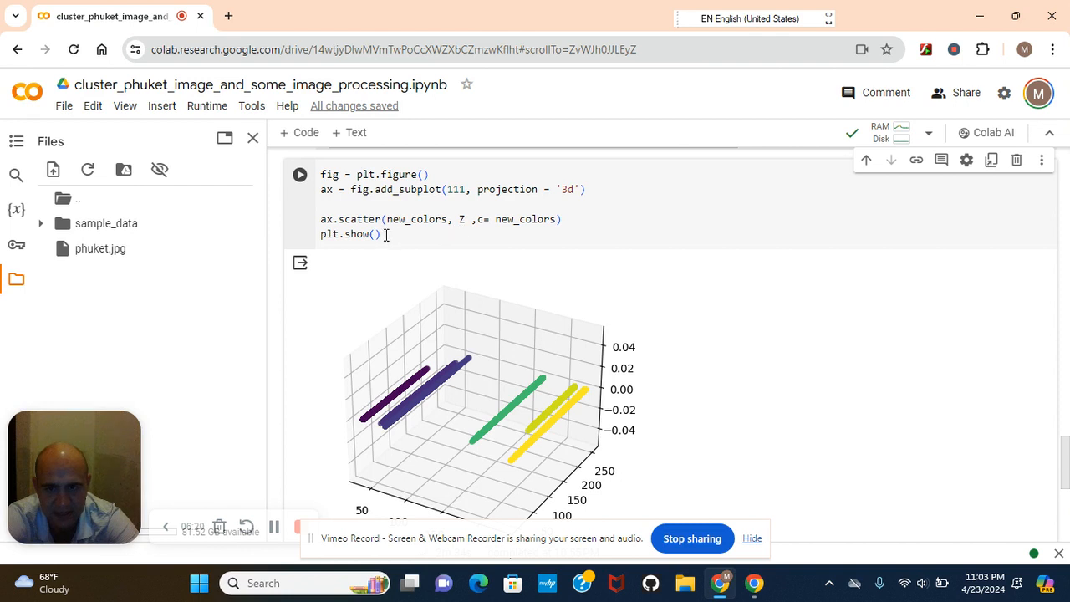
{"action": "scroll", "scroll_direction": "down", "scroll_amount": 3}
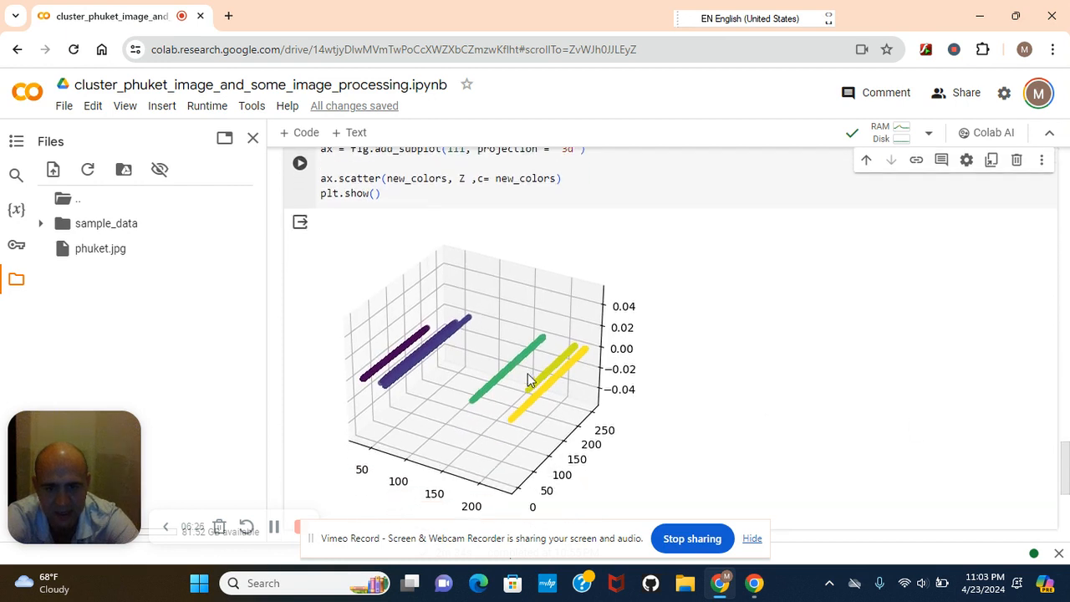
{"action": "right_click", "coordinate": [529, 381]}
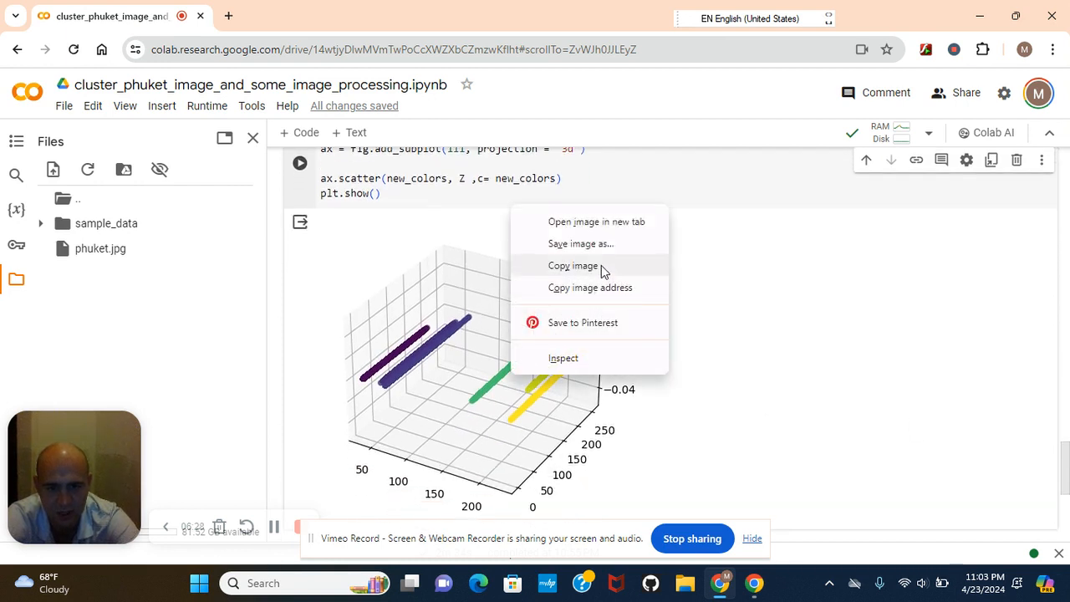
{"action": "mouse_move", "coordinate": [910, 378]}
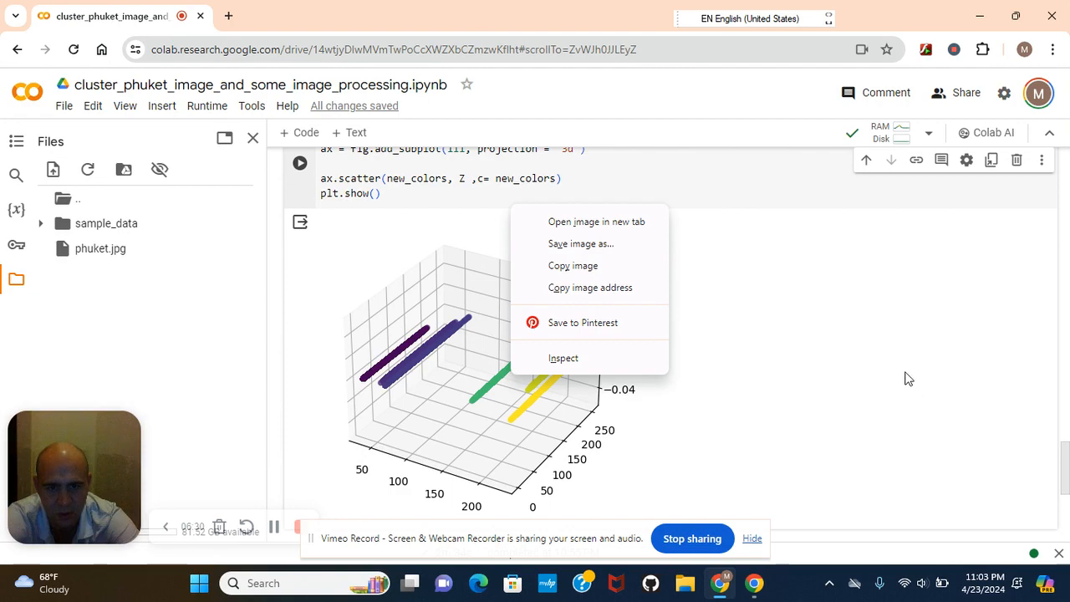
{"action": "left_click", "coordinate": [907, 378]}
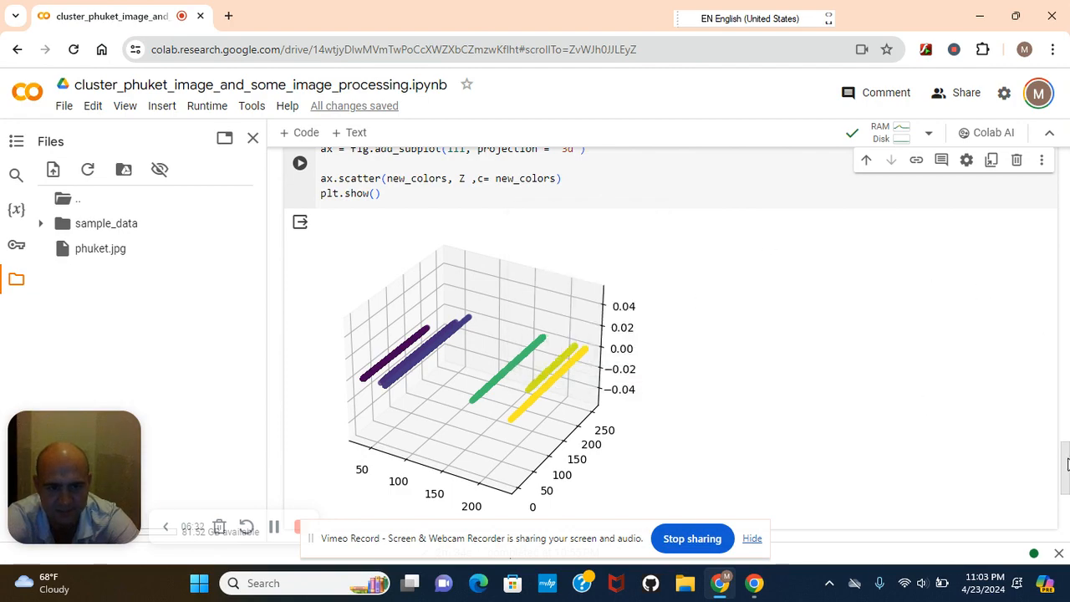
{"action": "scroll", "scroll_direction": "down", "scroll_amount": 3}
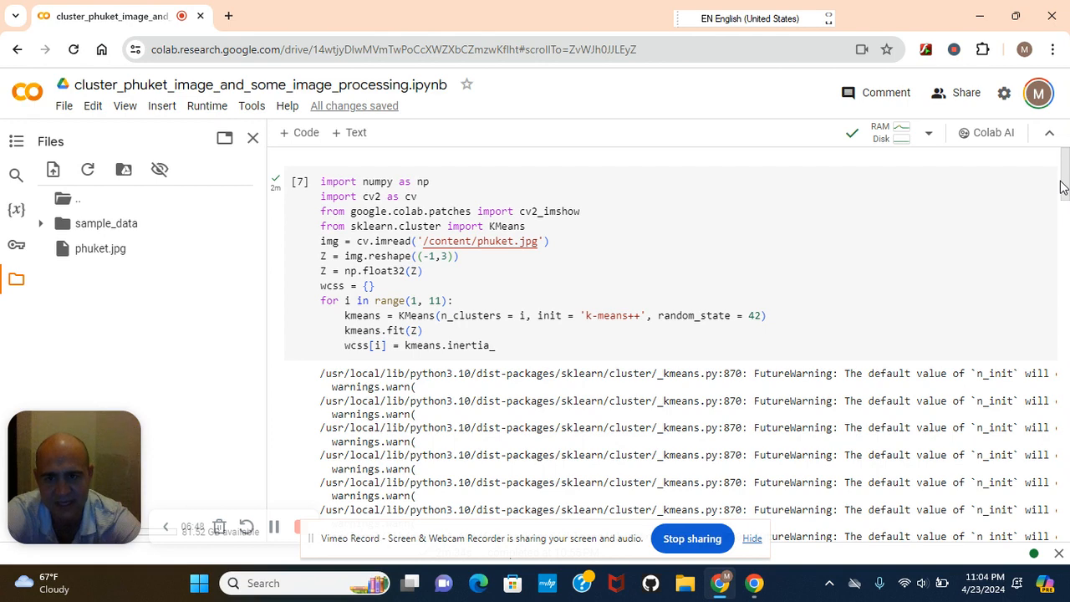
{"action": "left_click", "coordinate": [207, 106]}
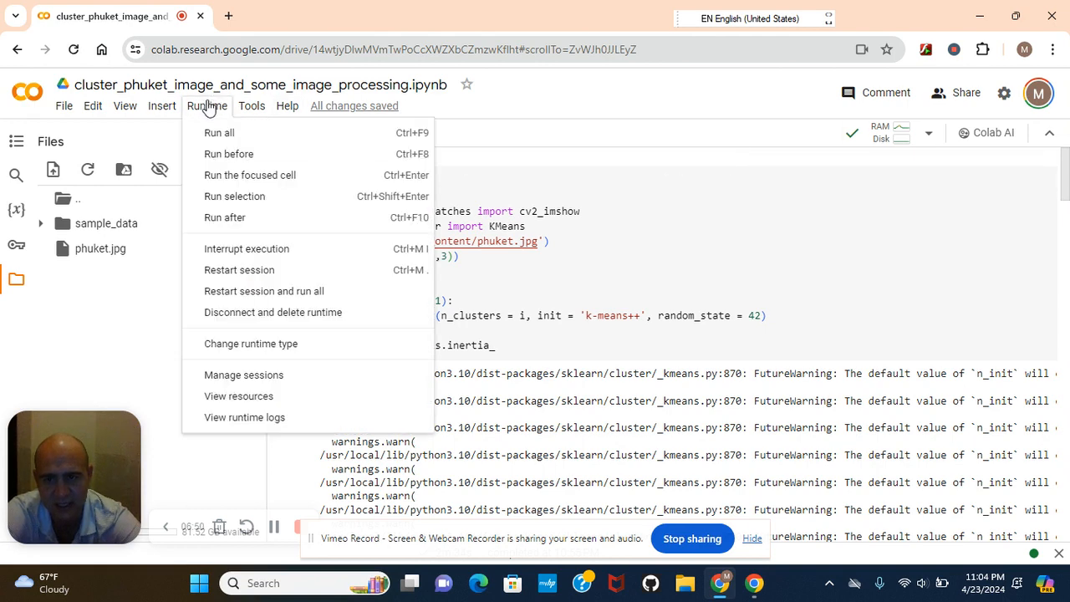
{"action": "mouse_move", "coordinate": [286, 341]}
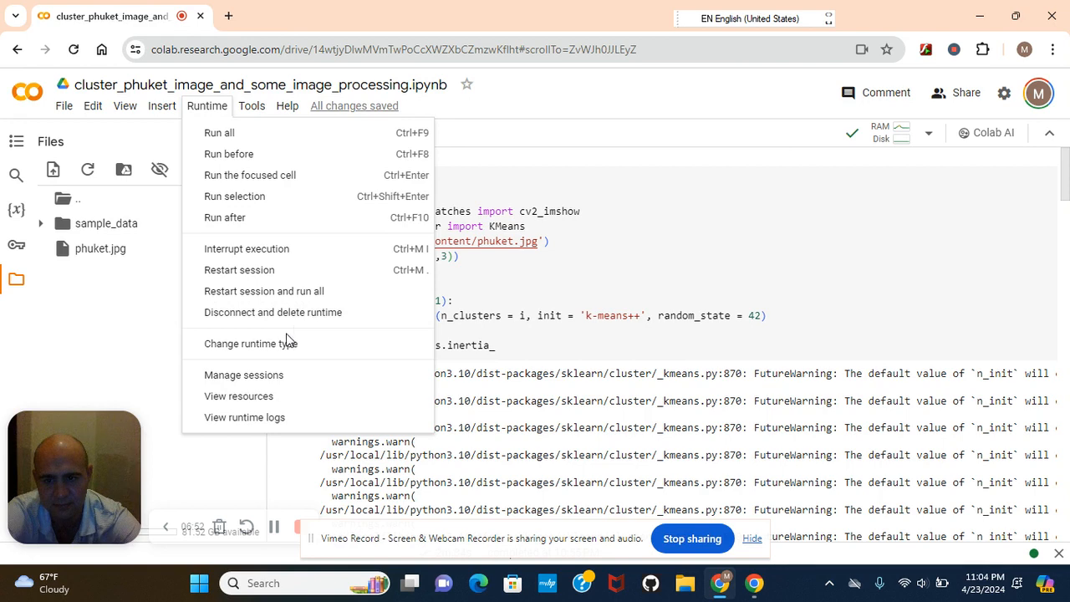
{"action": "left_click", "coordinate": [247, 343]}
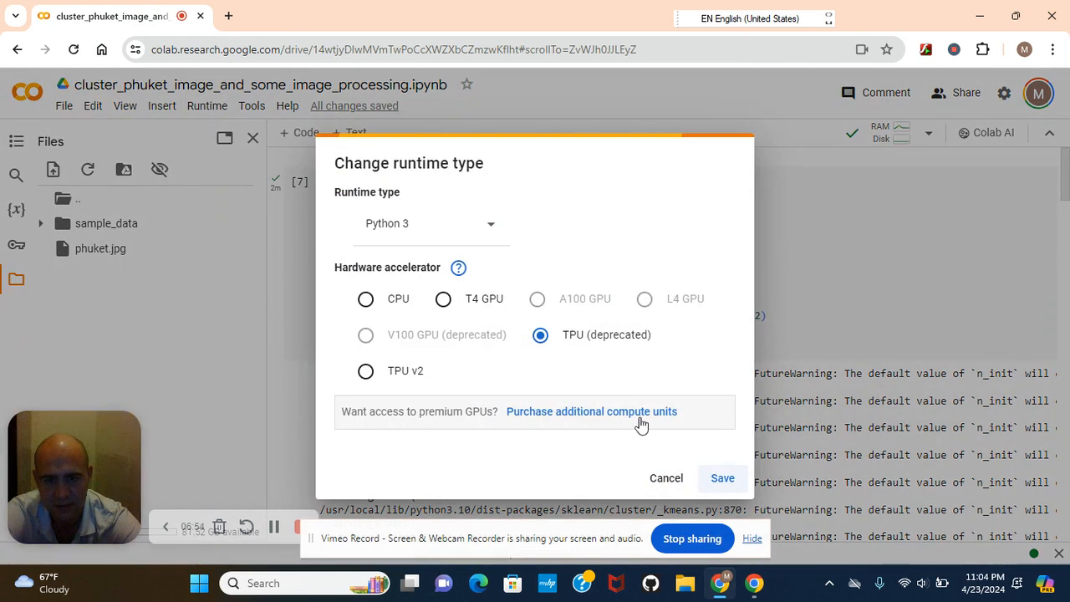
{"action": "mouse_move", "coordinate": [642, 465]}
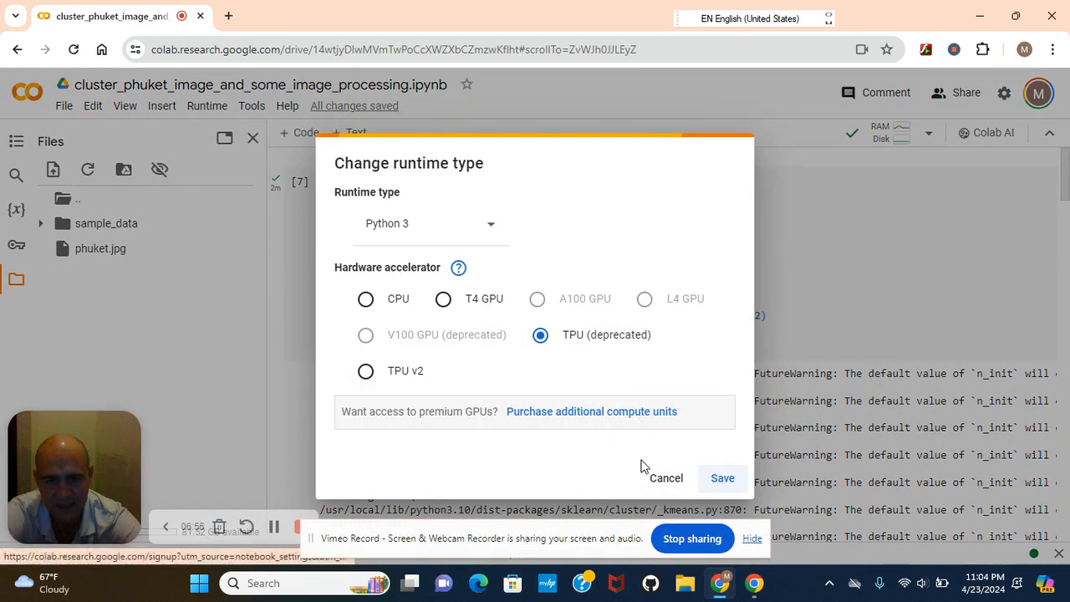
{"action": "left_click", "coordinate": [667, 479]}
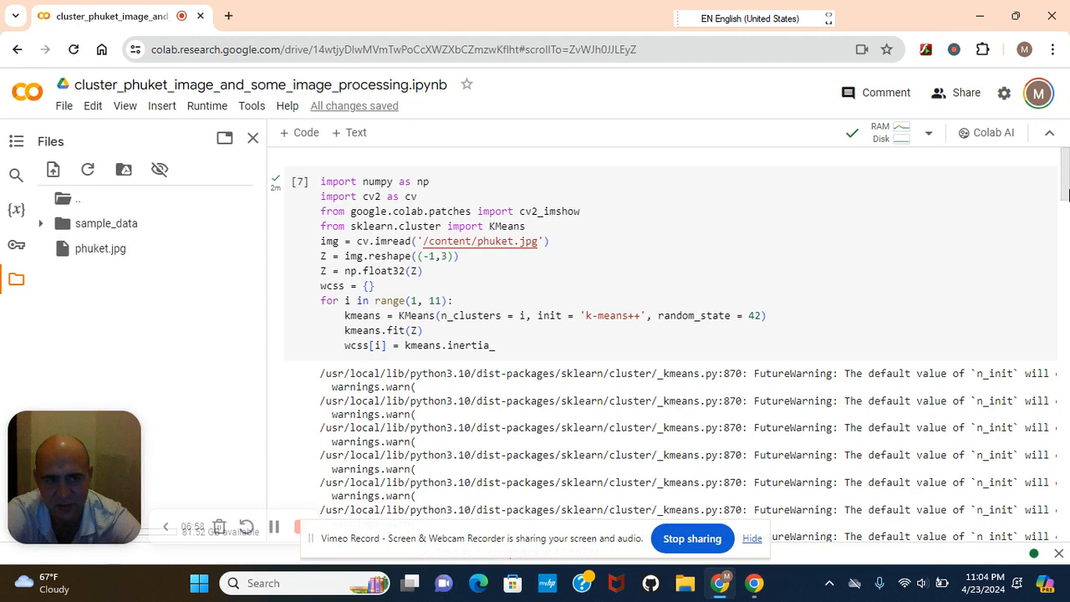
{"action": "scroll", "scroll_direction": "down", "scroll_amount": 3}
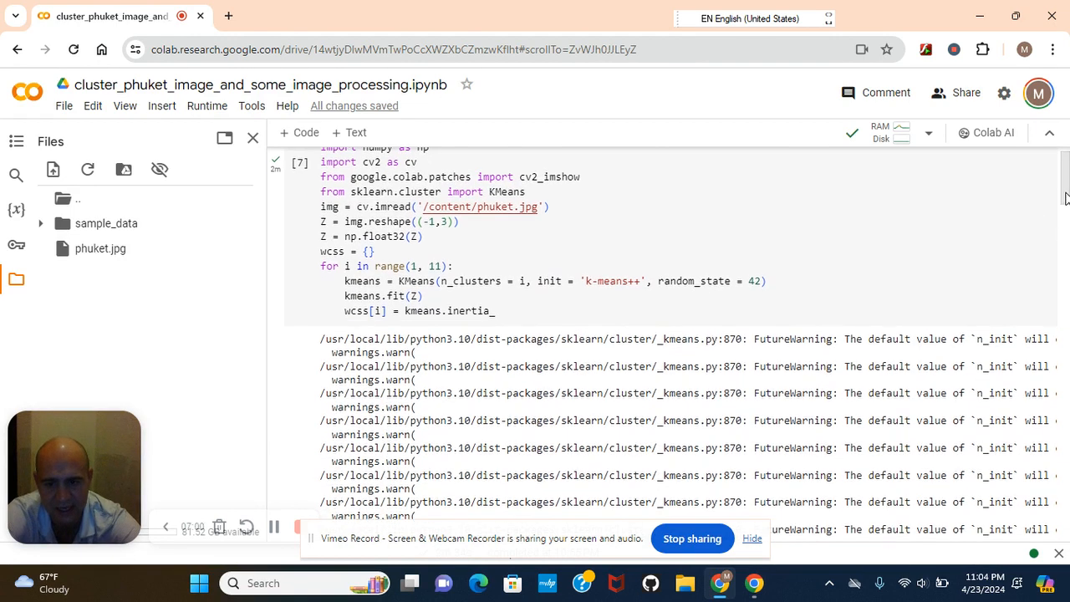
{"action": "scroll", "scroll_direction": "down", "scroll_amount": 3}
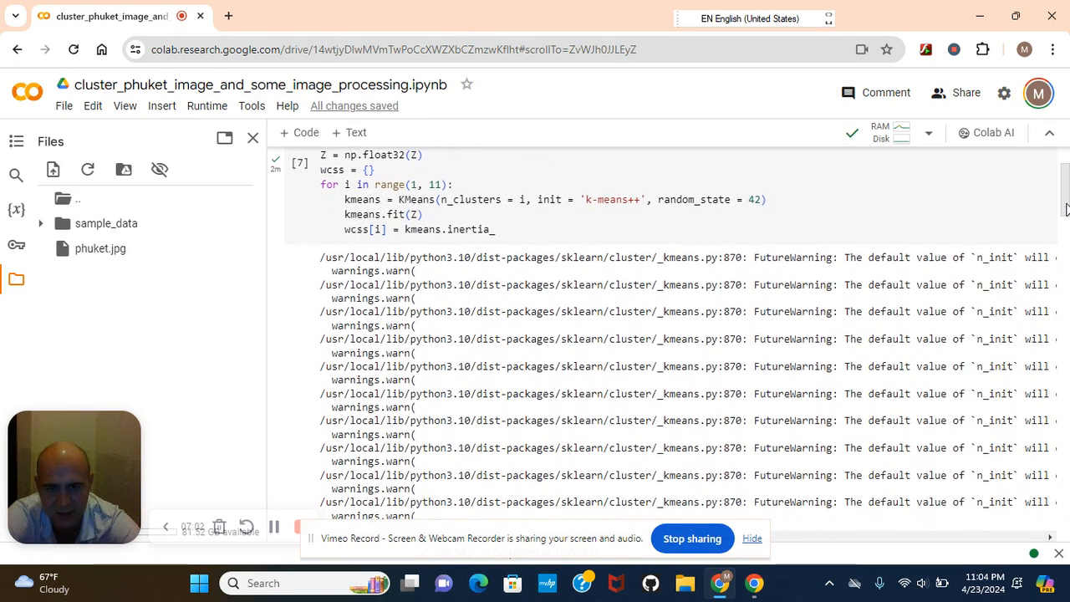
{"action": "scroll", "scroll_direction": "down", "scroll_amount": 3}
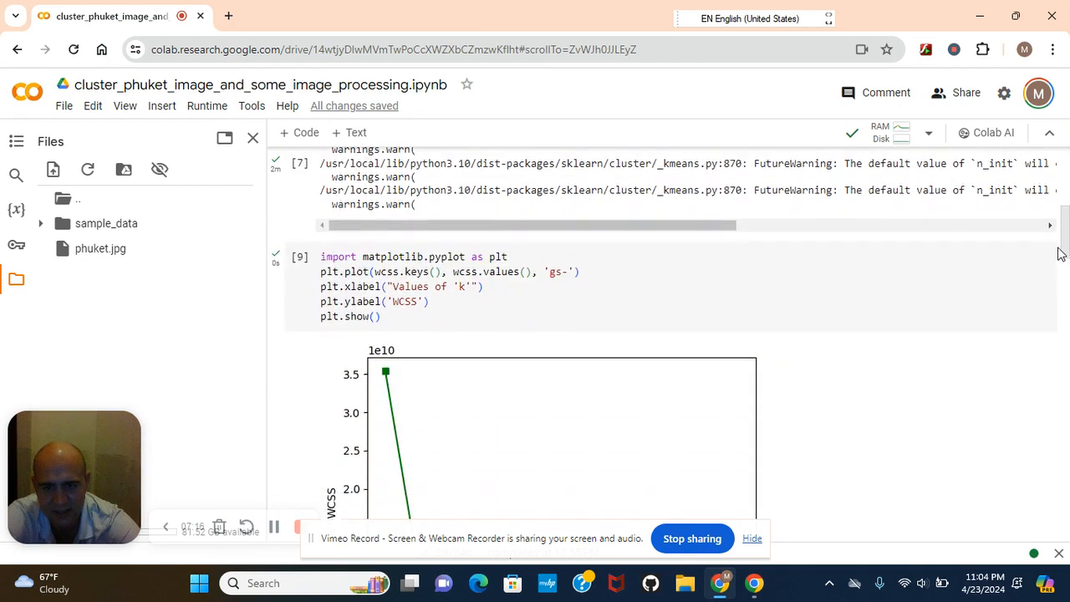
{"action": "scroll", "scroll_direction": "down", "scroll_amount": 3}
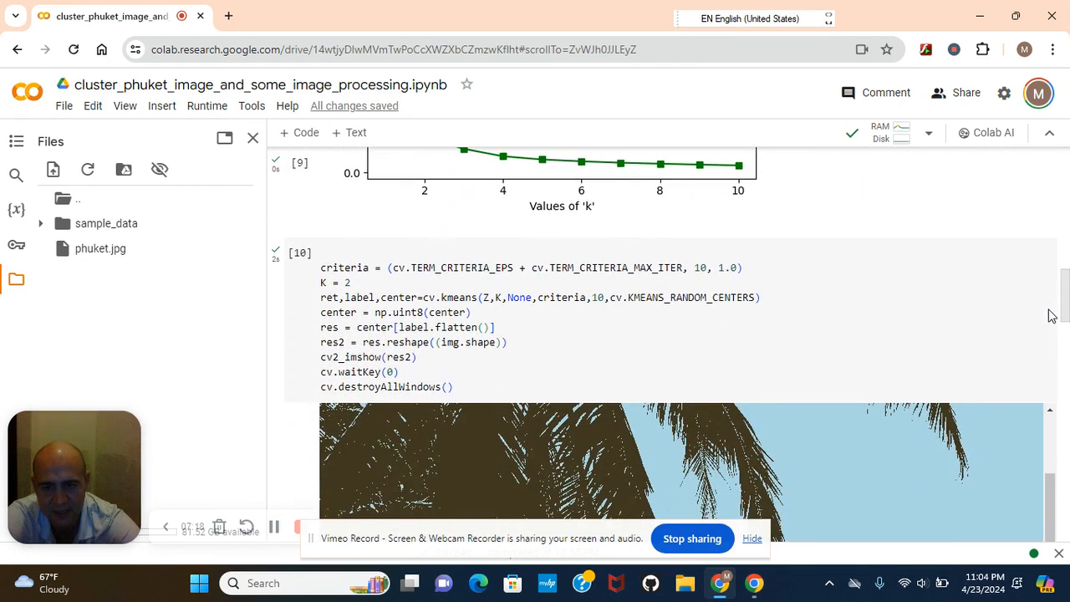
{"action": "scroll", "scroll_direction": "down", "scroll_amount": 3}
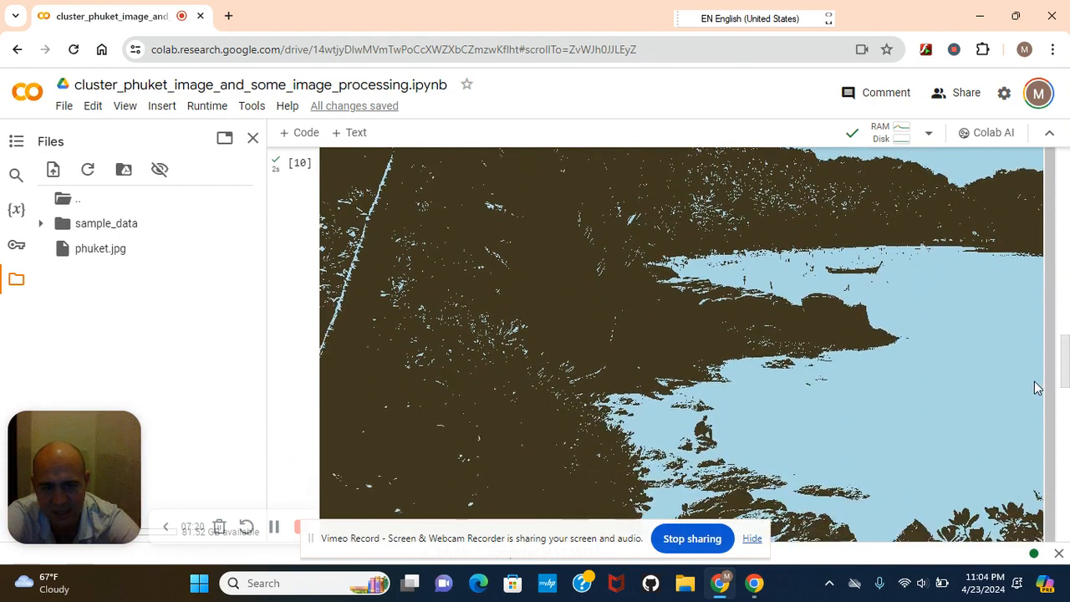
{"action": "scroll", "scroll_direction": "down", "scroll_amount": 3}
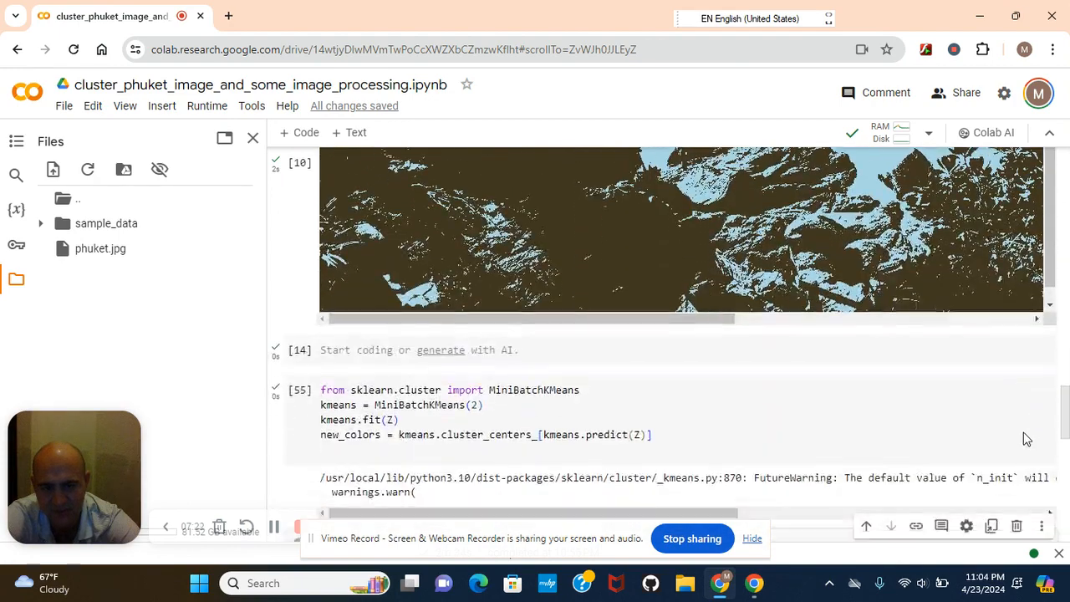
{"action": "scroll", "scroll_direction": "down", "scroll_amount": 3}
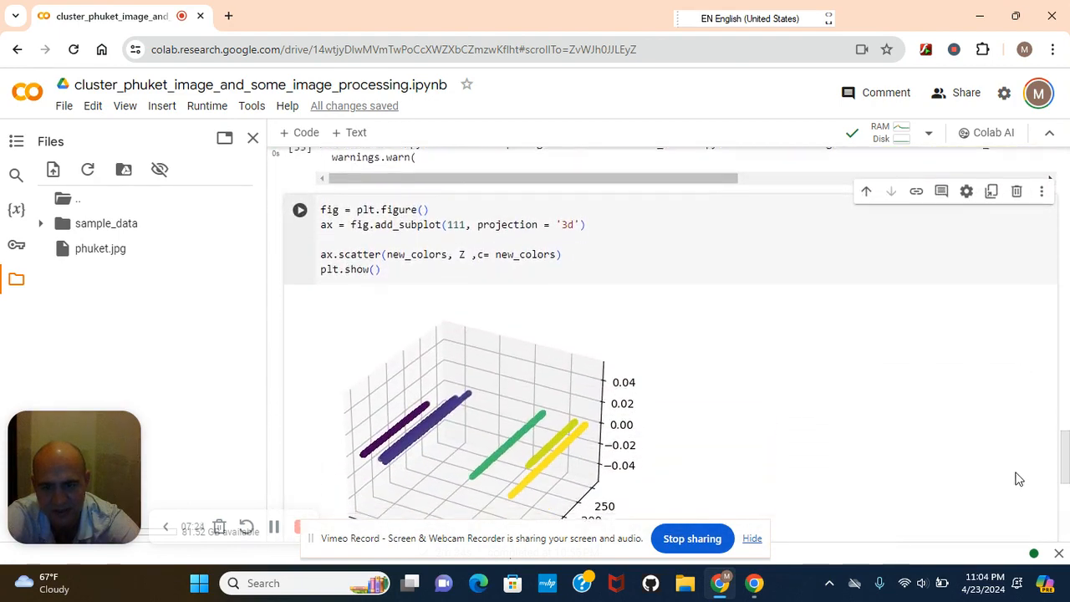
{"action": "scroll", "scroll_direction": "down", "scroll_amount": 3}
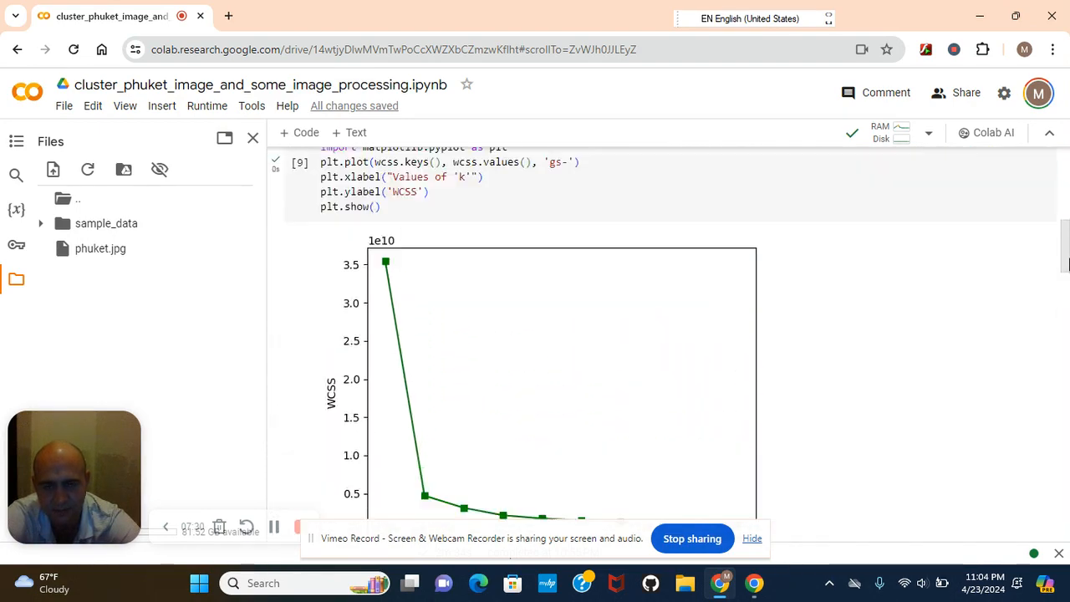
{"action": "scroll", "scroll_direction": "up", "scroll_amount": 3}
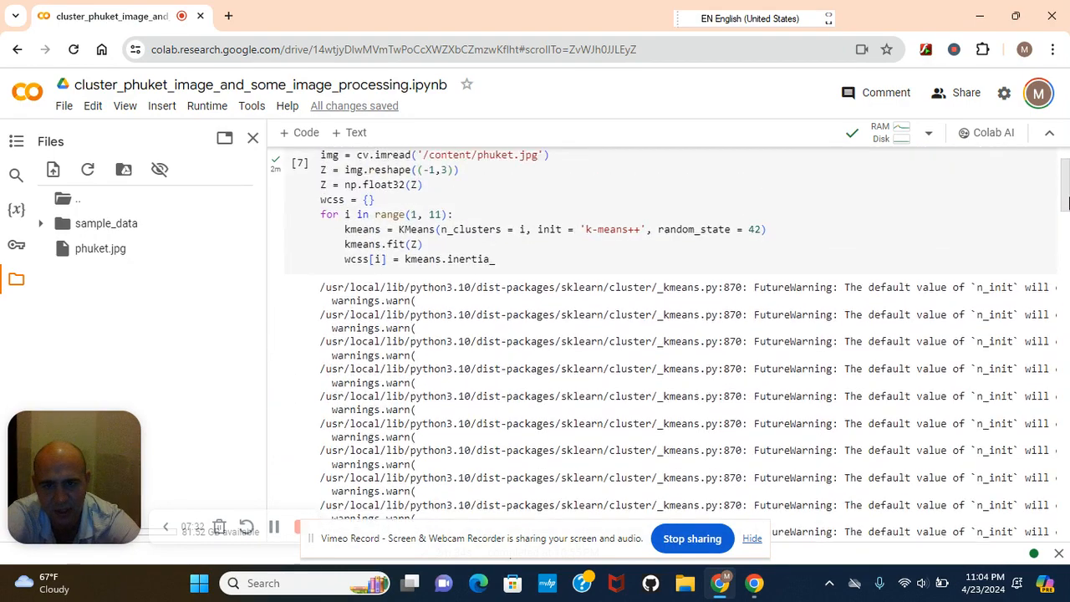
{"action": "scroll", "scroll_direction": "down", "scroll_amount": 3}
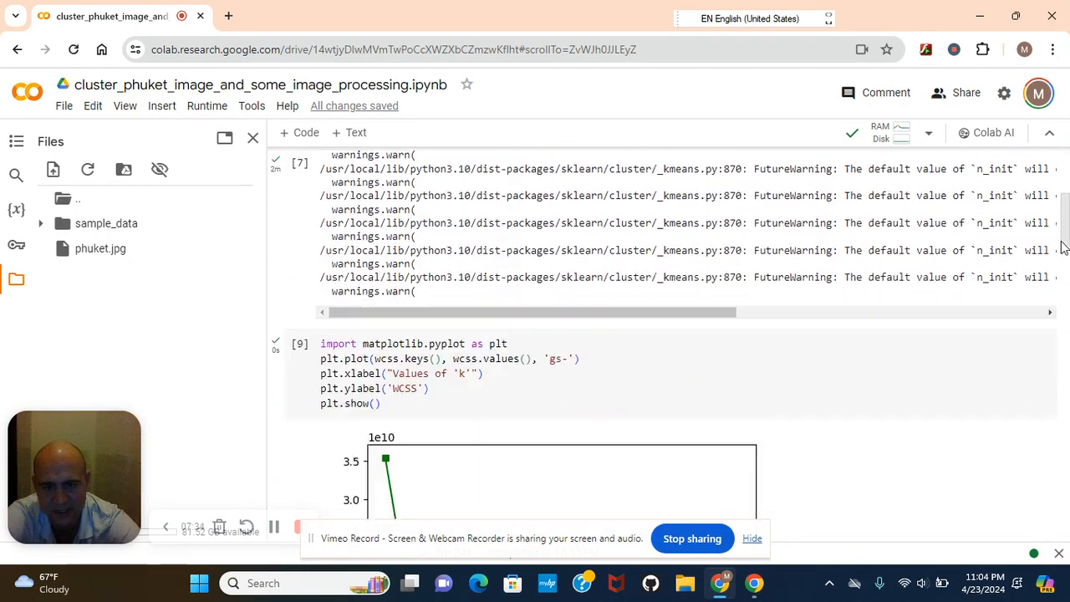
{"action": "scroll", "scroll_direction": "down", "scroll_amount": 3}
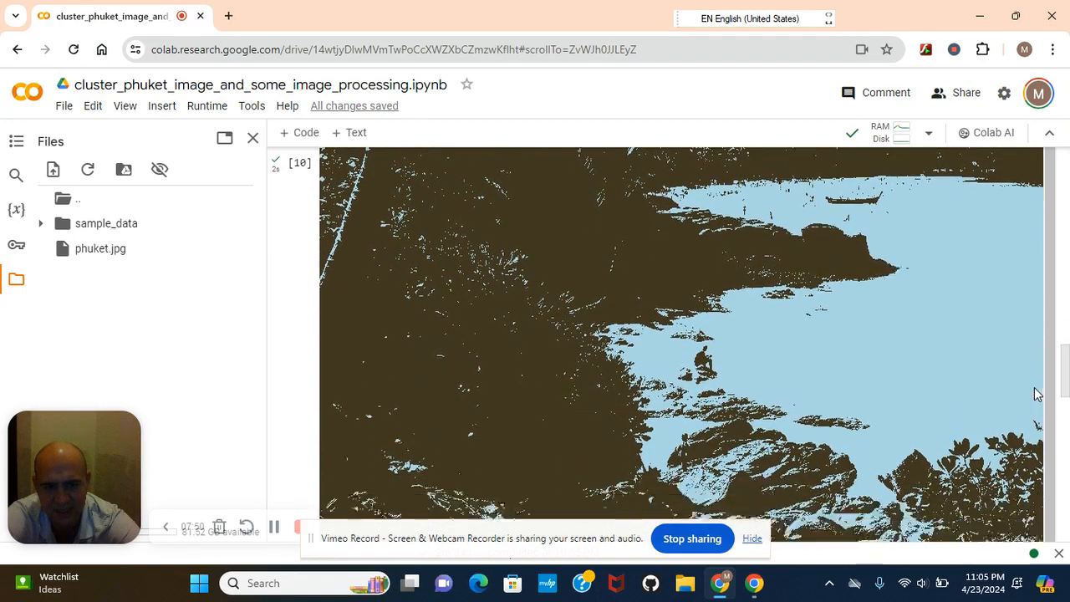
{"action": "scroll", "scroll_direction": "down", "scroll_amount": 3}
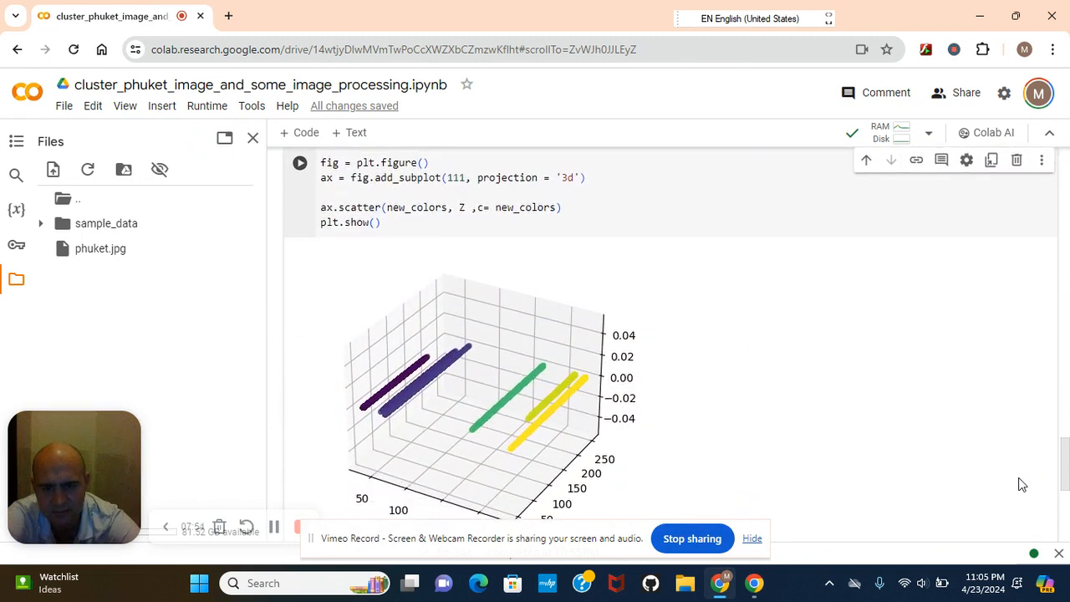
{"action": "scroll", "scroll_direction": "down", "scroll_amount": 3}
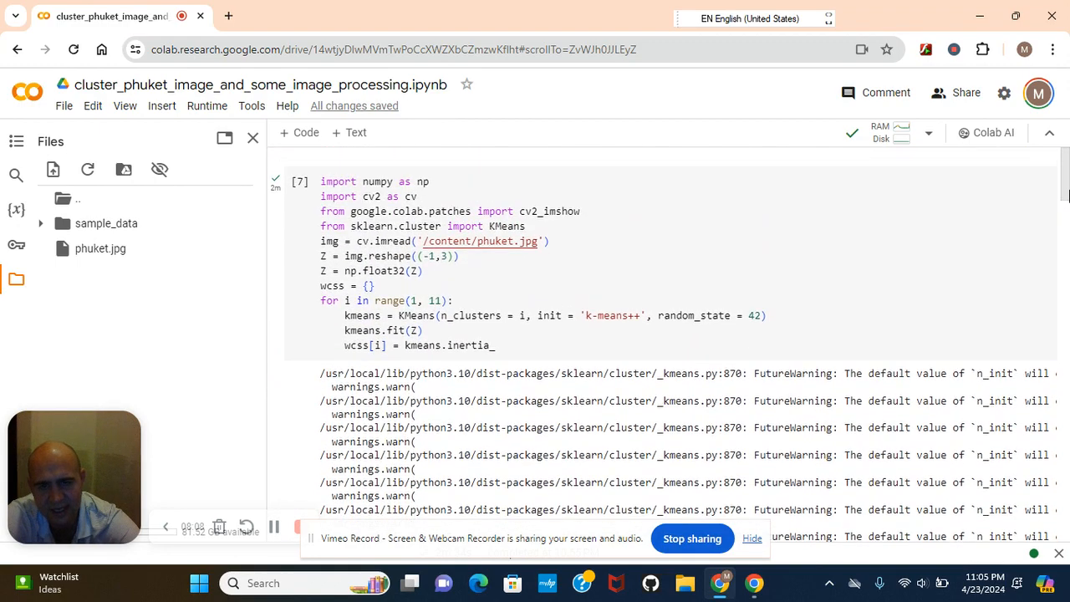
{"action": "scroll", "scroll_direction": "down", "scroll_amount": 3}
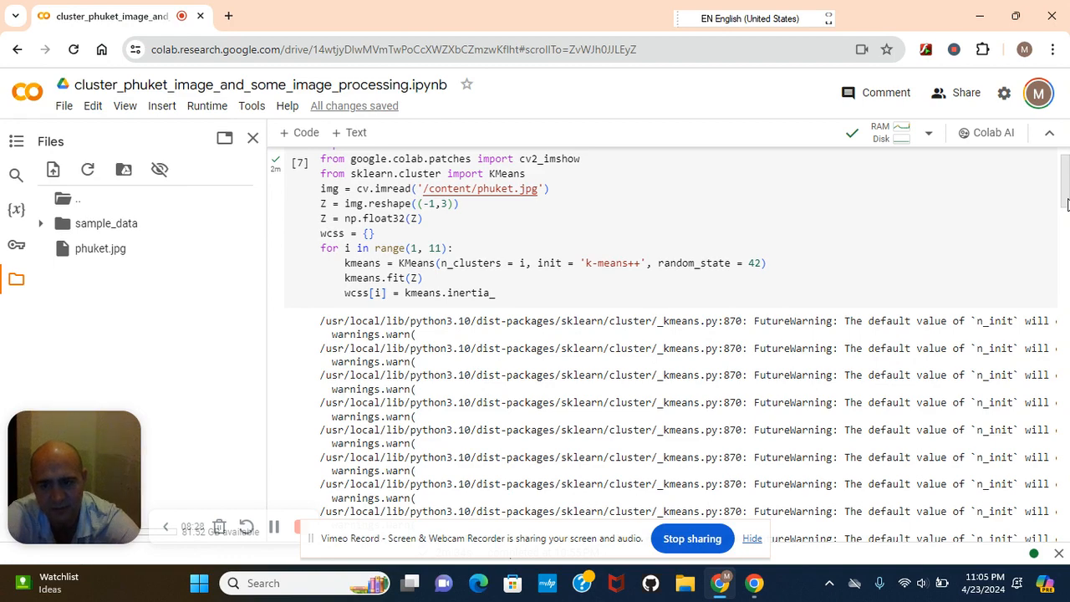
{"action": "scroll", "scroll_direction": "down", "scroll_amount": 3}
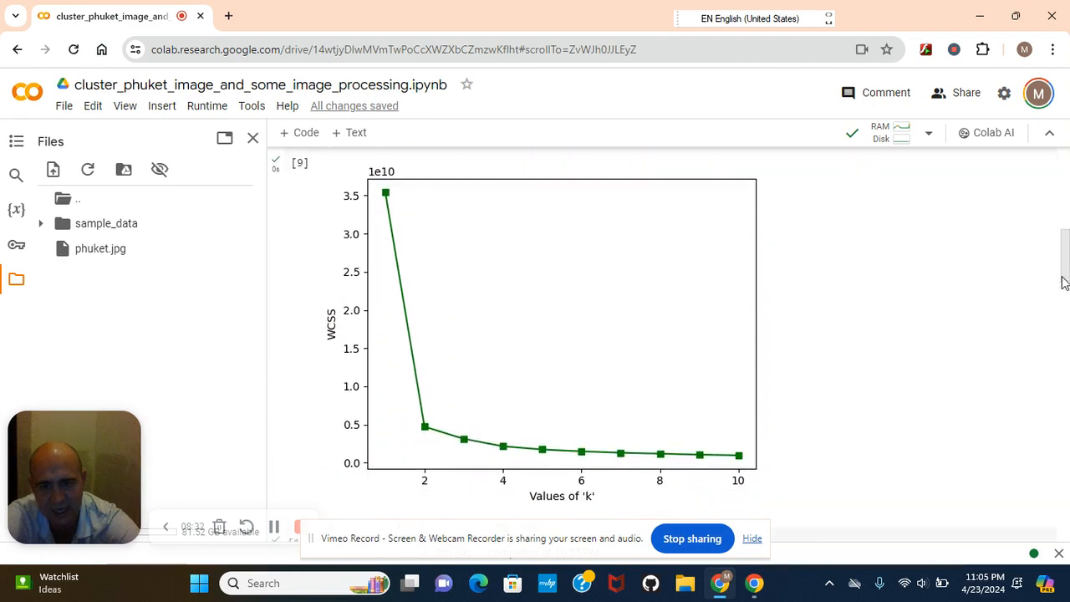
{"action": "scroll", "scroll_direction": "down", "scroll_amount": 3}
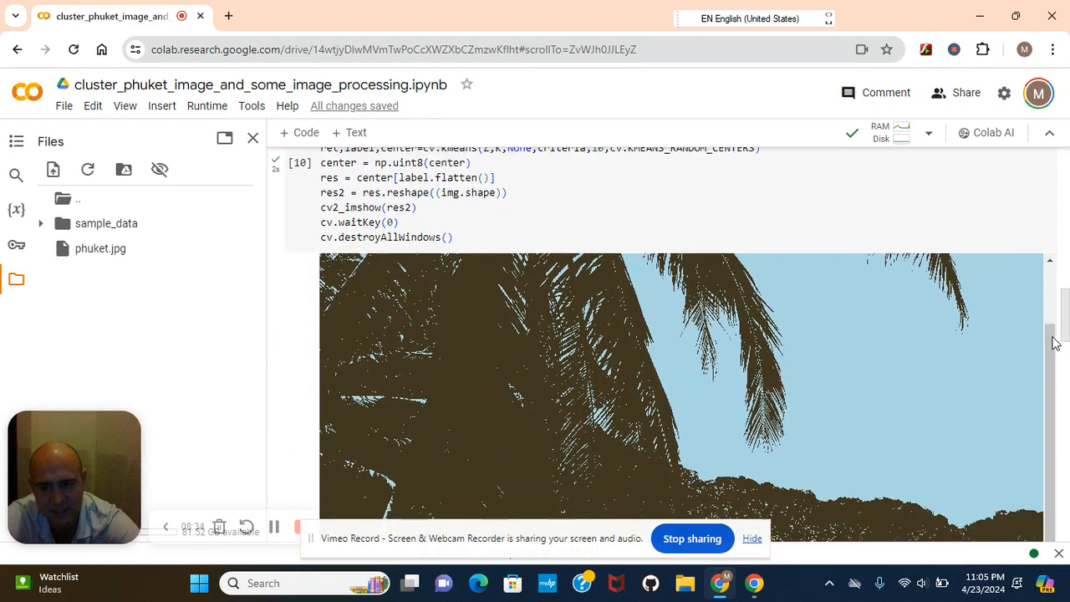
{"action": "scroll", "scroll_direction": "down", "scroll_amount": 3}
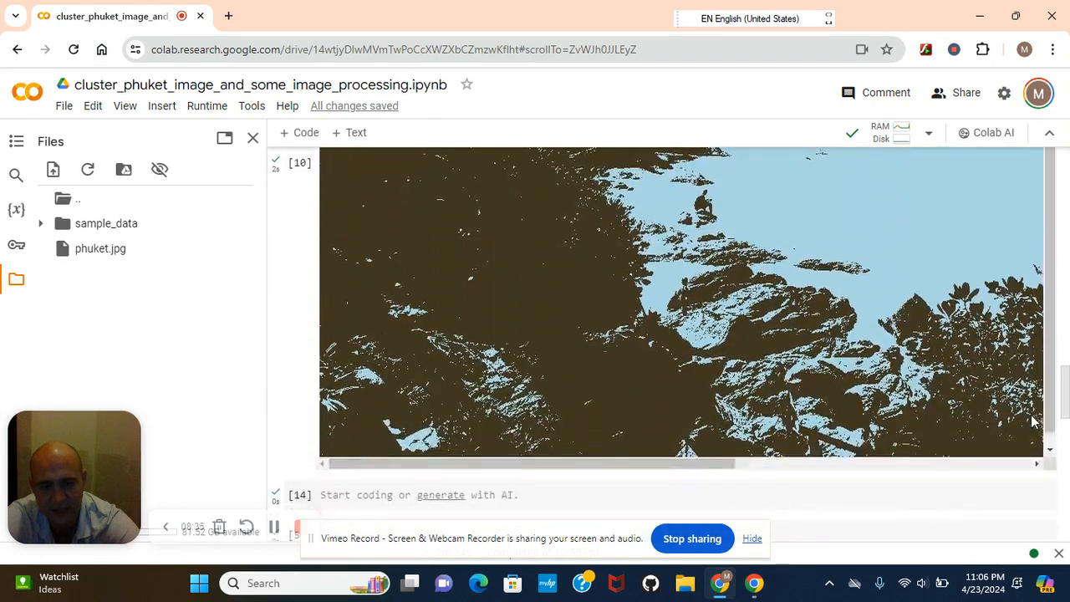
{"action": "scroll", "scroll_direction": "down", "scroll_amount": 3}
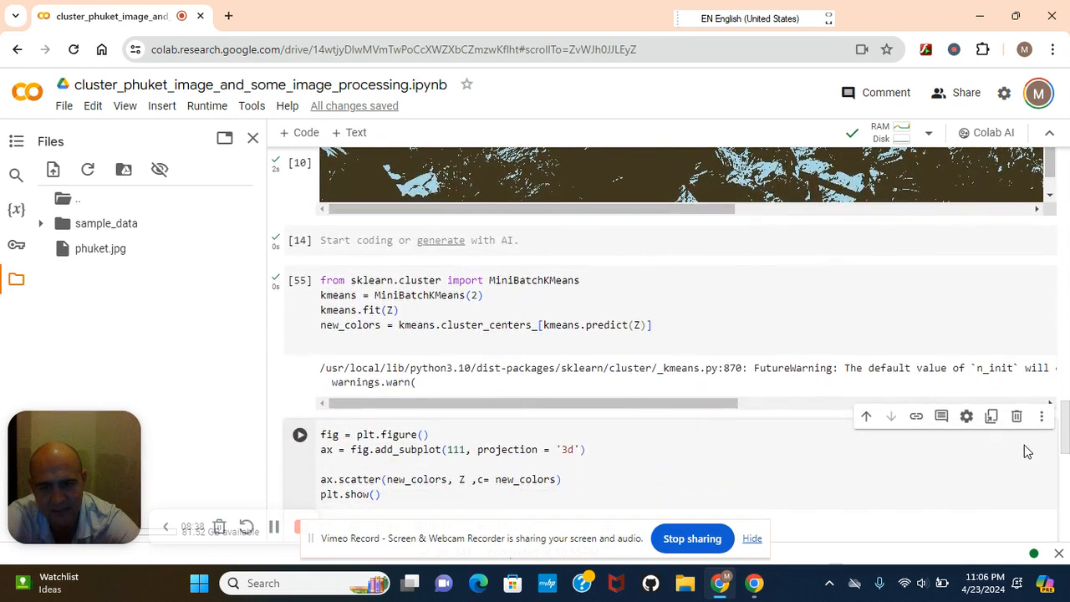
{"action": "left_click", "coordinate": [299, 435]}
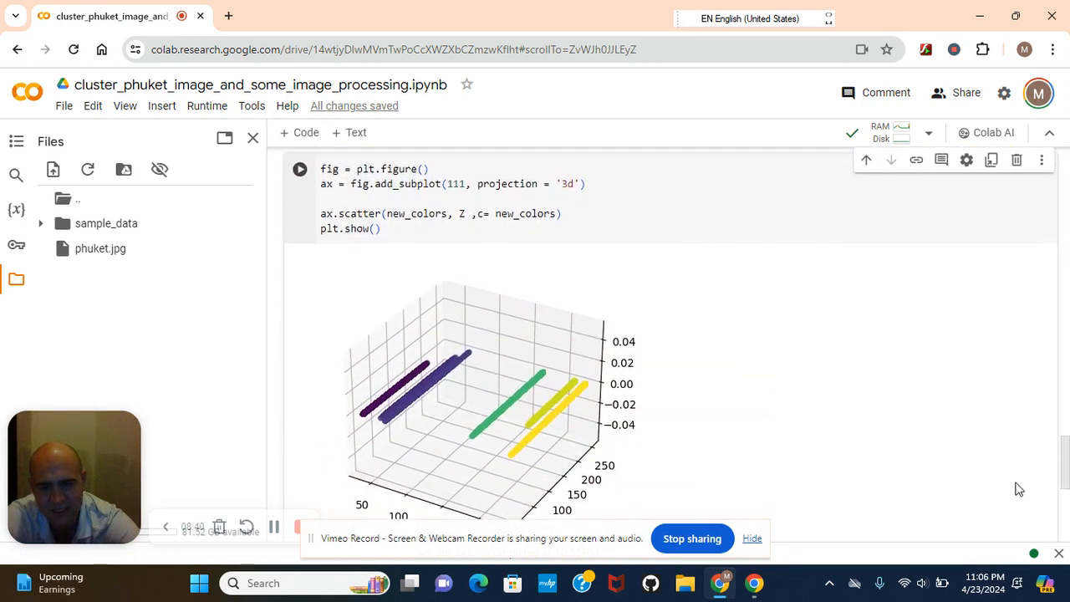
{"action": "scroll", "scroll_direction": "down", "scroll_amount": 3}
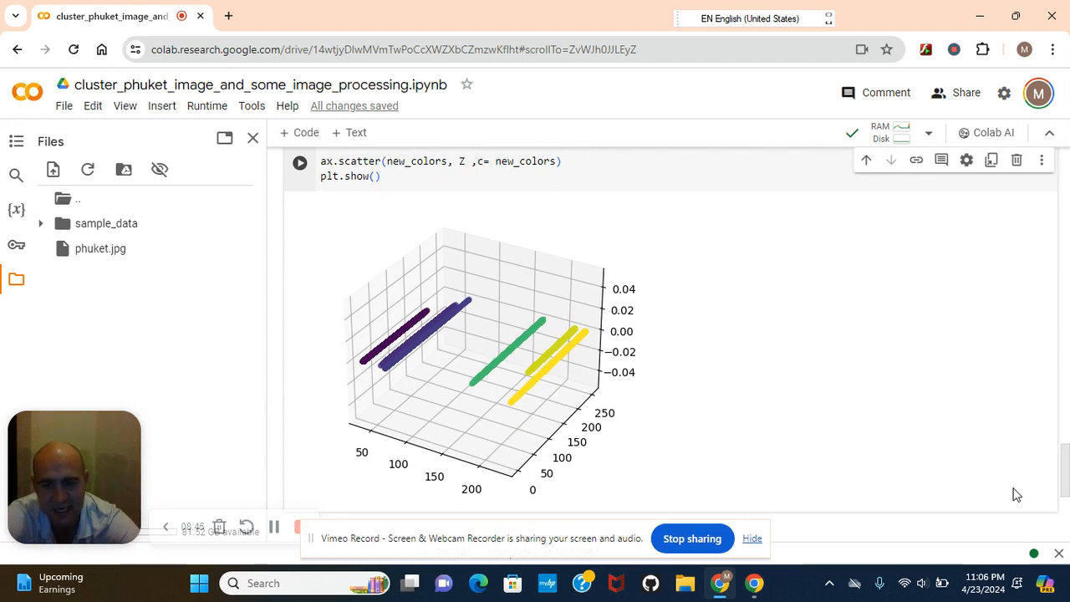
{"action": "scroll", "scroll_direction": "down", "scroll_amount": 3}
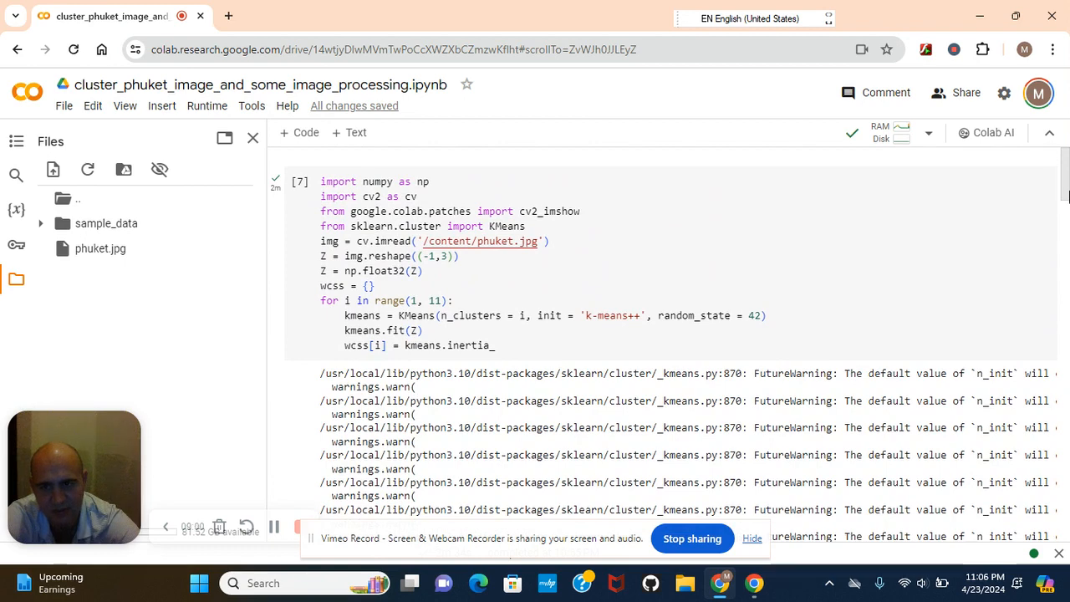
{"action": "scroll", "scroll_direction": "down", "scroll_amount": 3}
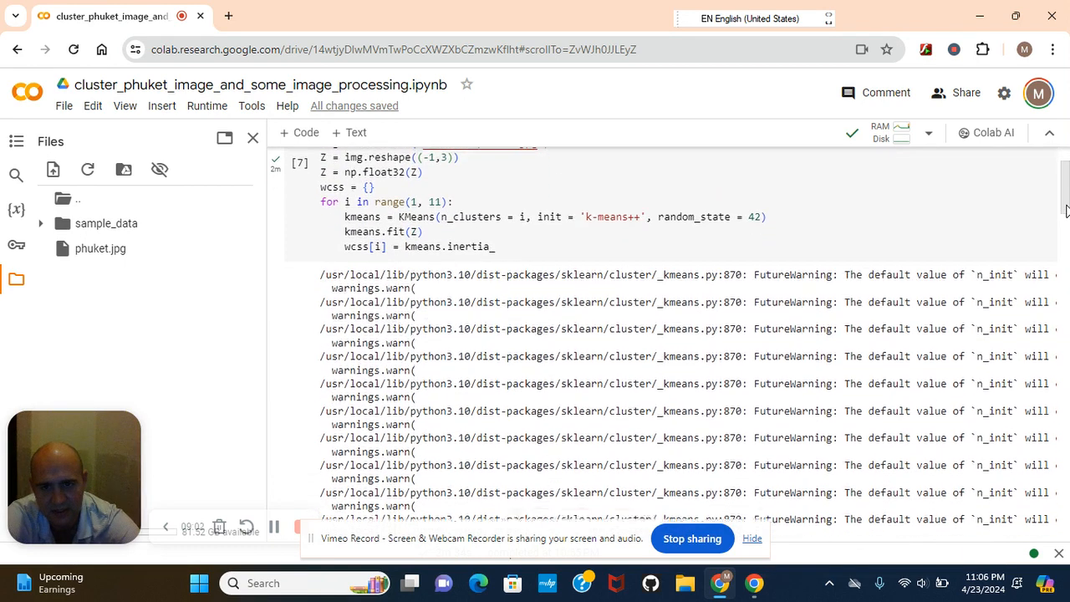
{"action": "scroll", "scroll_direction": "down", "scroll_amount": 3}
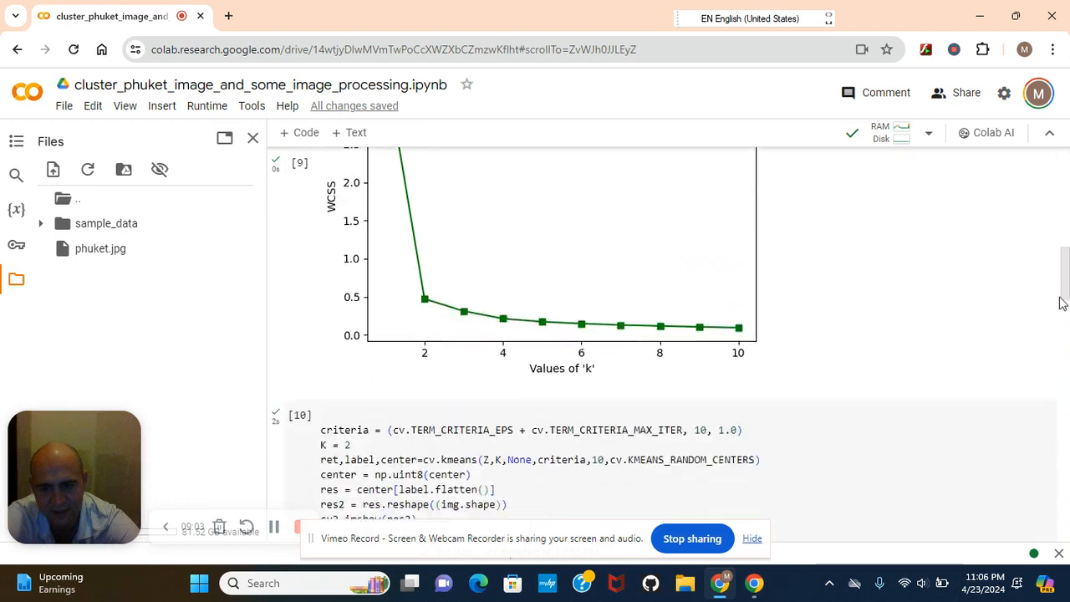
{"action": "scroll", "scroll_direction": "down", "scroll_amount": 3}
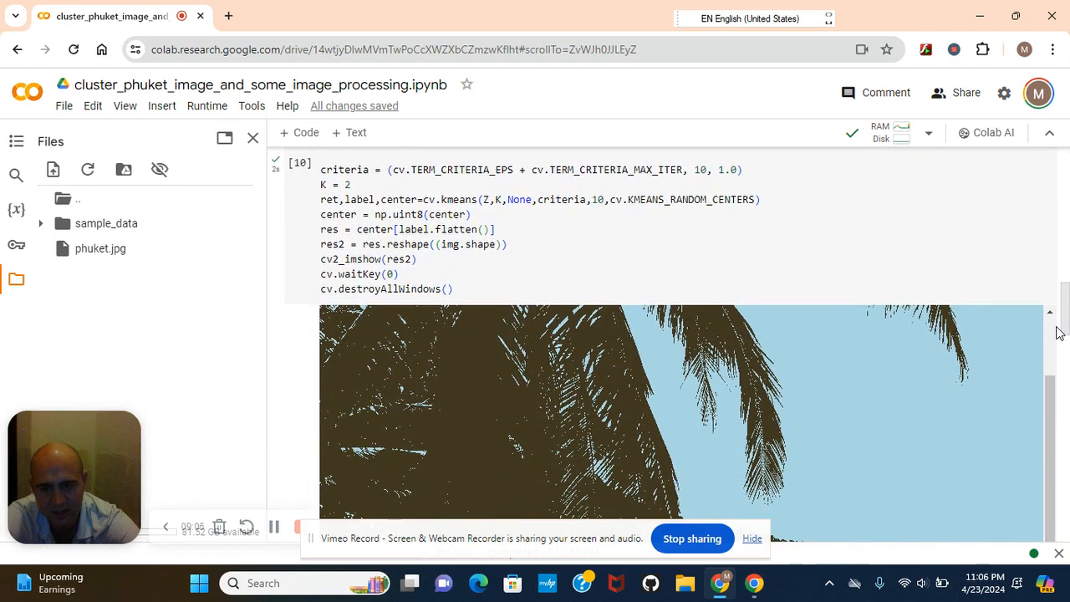
{"action": "scroll", "scroll_direction": "down", "scroll_amount": 3}
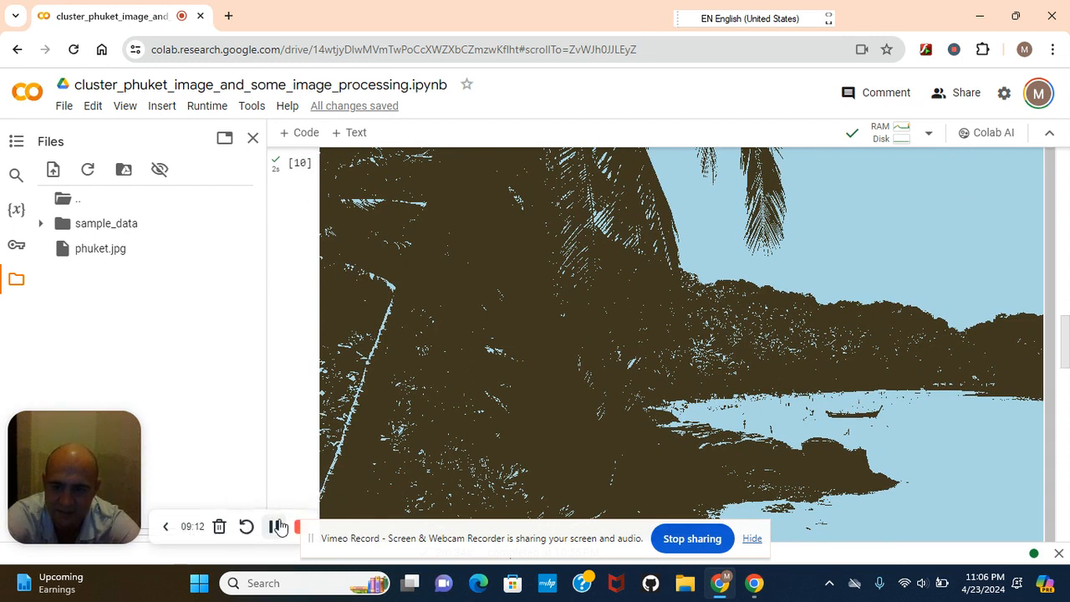
{"action": "mouse_move", "coordinate": [294, 535]}
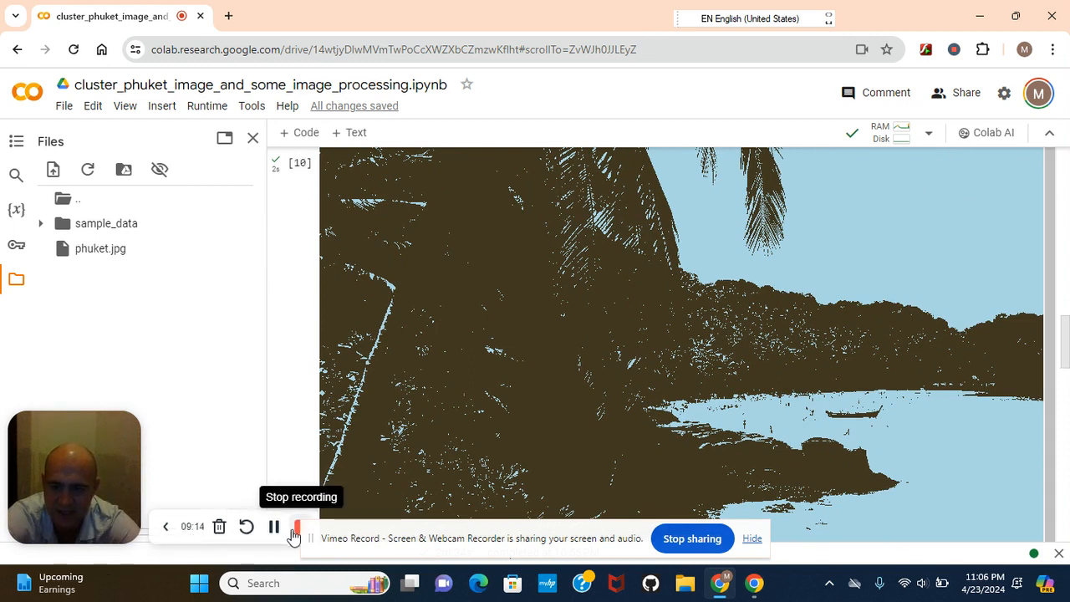